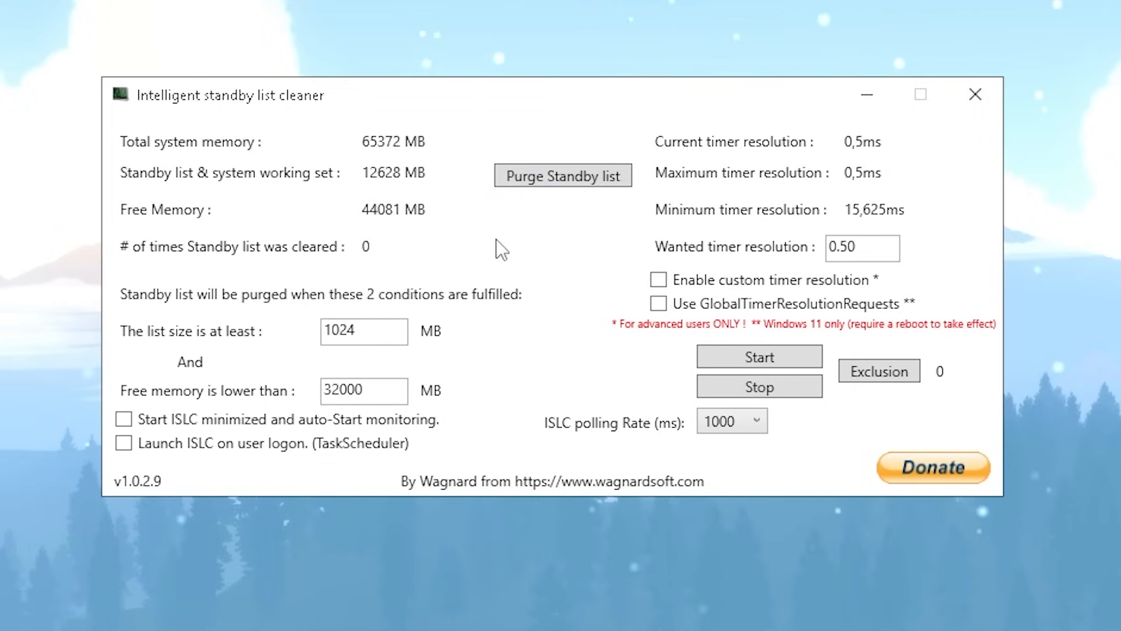
{"action": "mouse_move", "coordinate": [216, 233]}
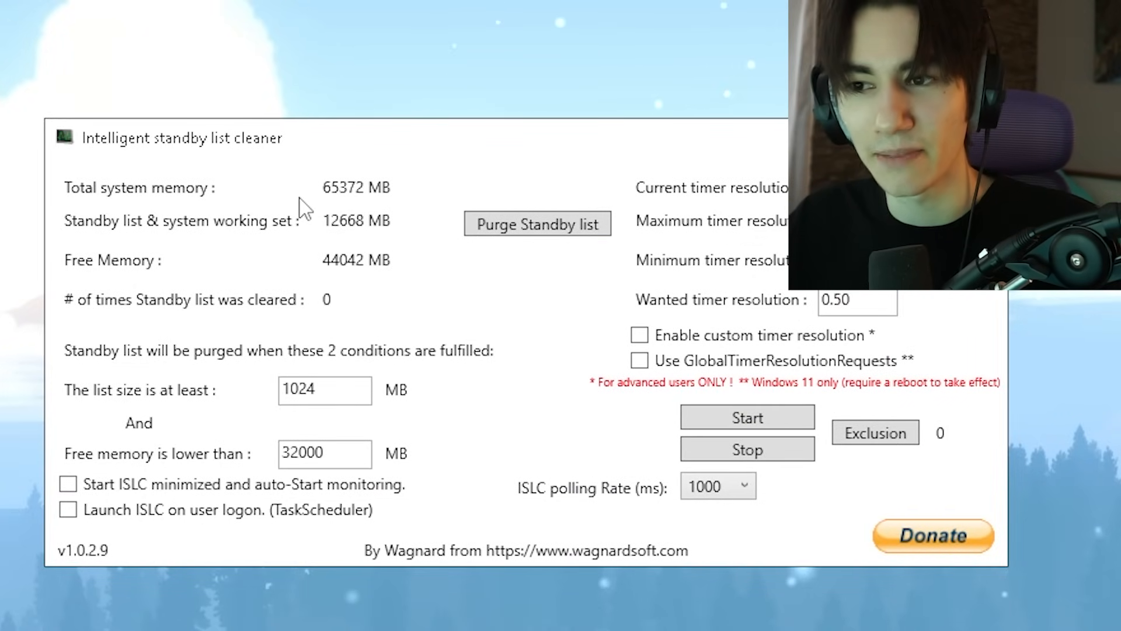
{"action": "mouse_move", "coordinate": [258, 238]}
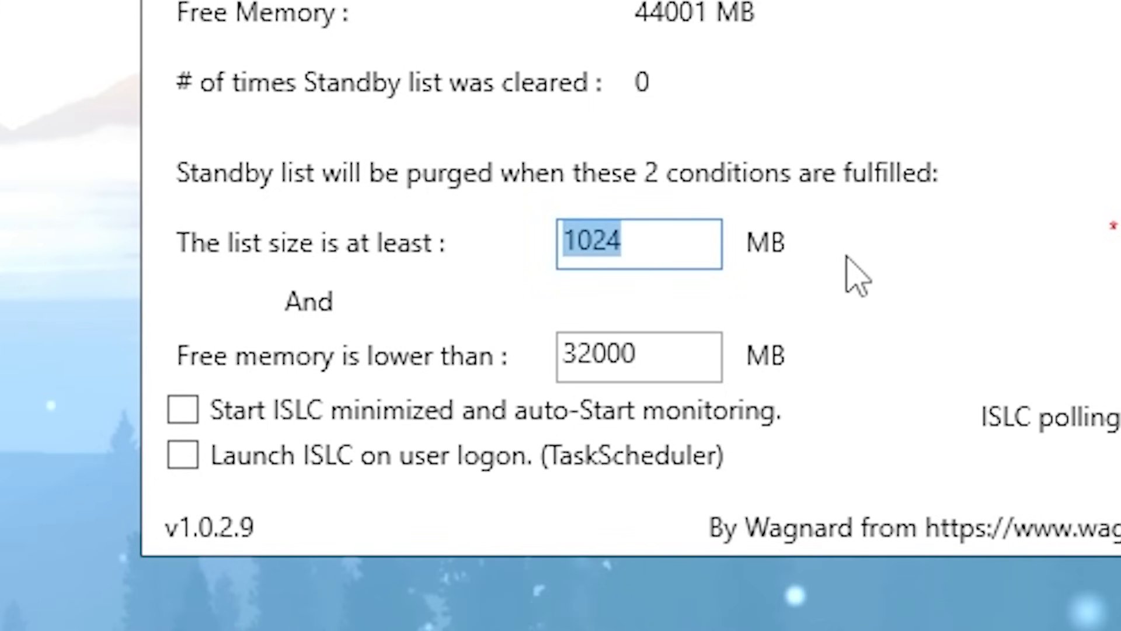
{"action": "mouse_move", "coordinate": [447, 401]}
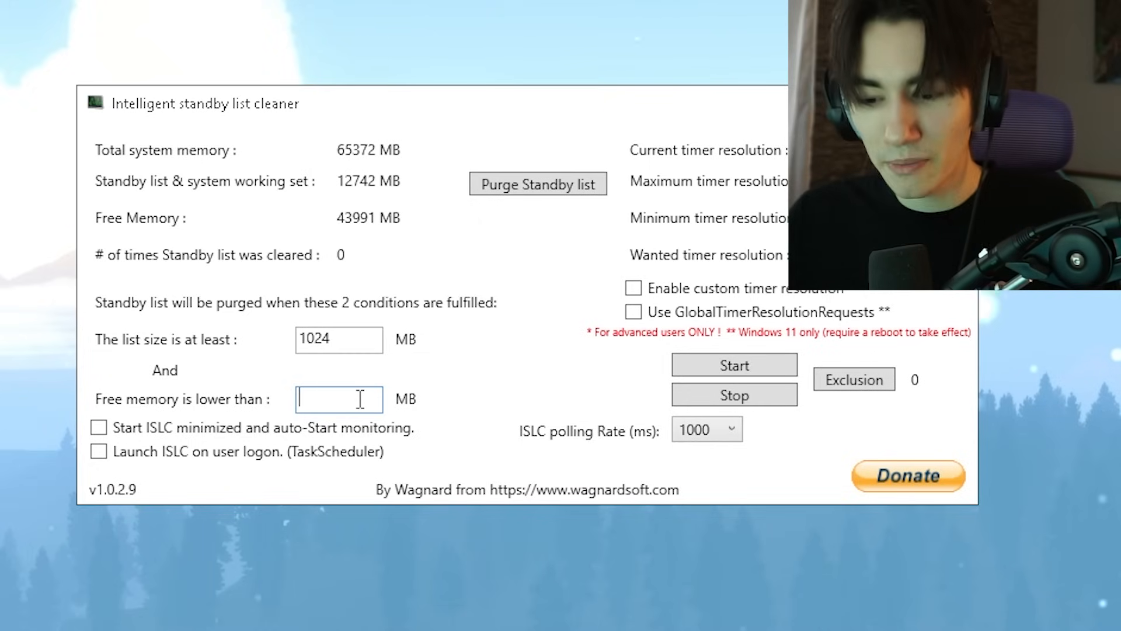
Set a 4000 MB free-memory threshold, enable both startup options, and timer resolution 0.50
{"action": "type", "text": "4000"}
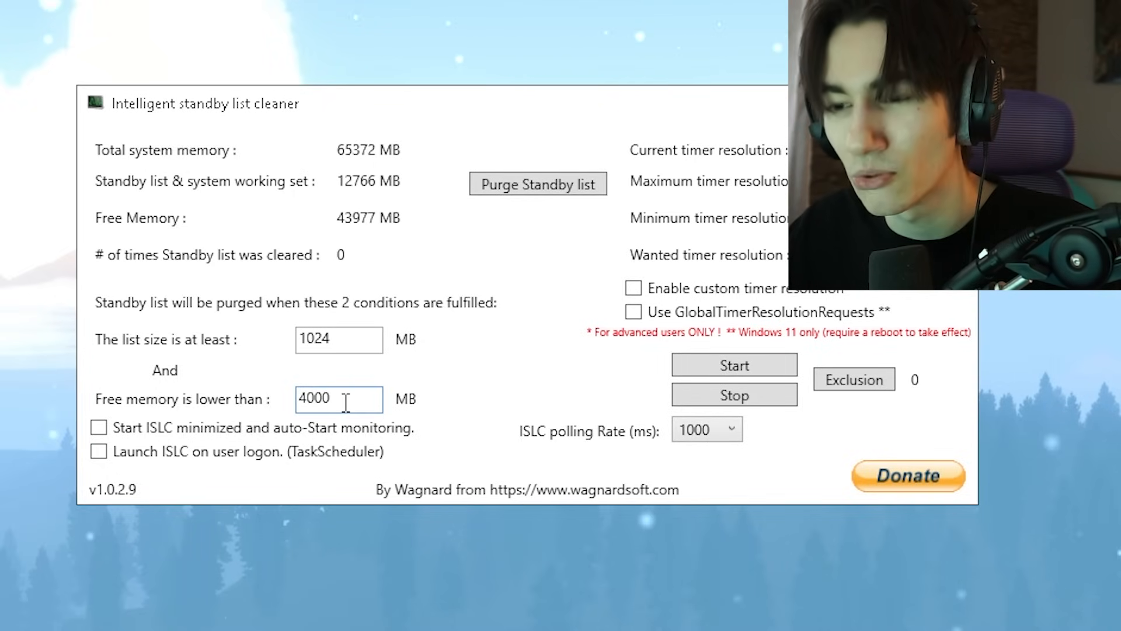
{"action": "double_click", "coordinate": [338, 399]}
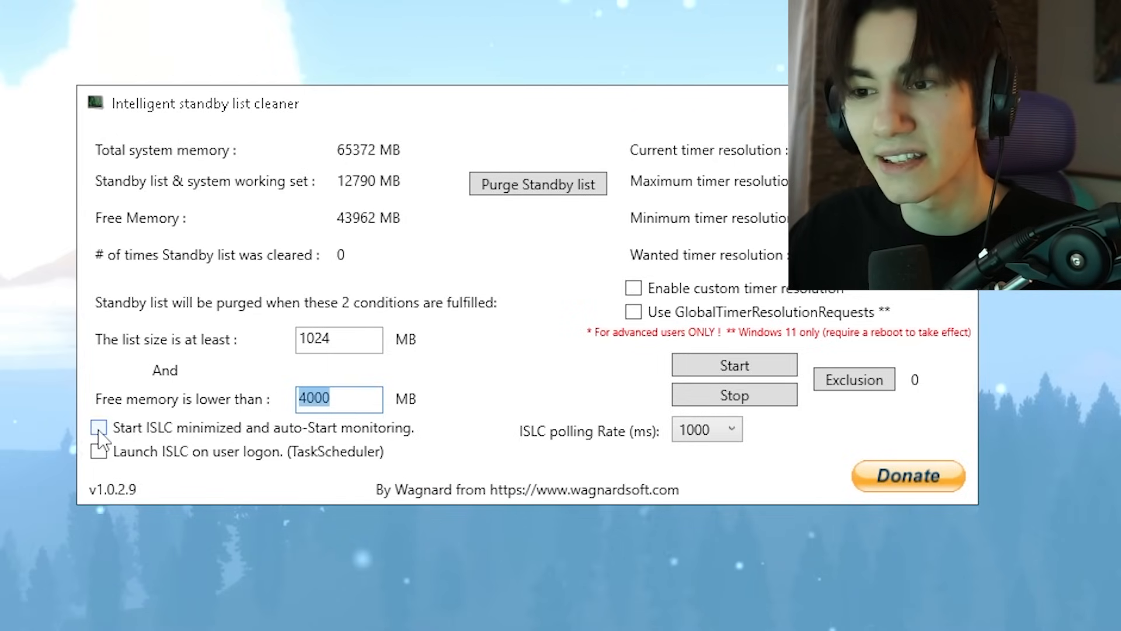
{"action": "left_click", "coordinate": [98, 427]}
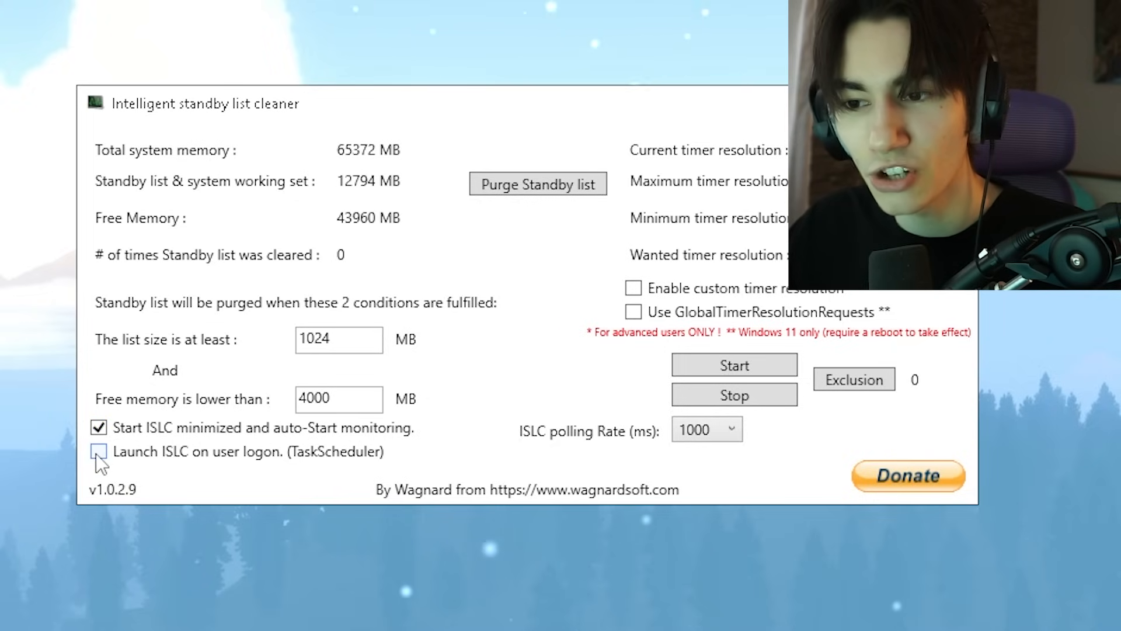
{"action": "left_click", "coordinate": [98, 451]}
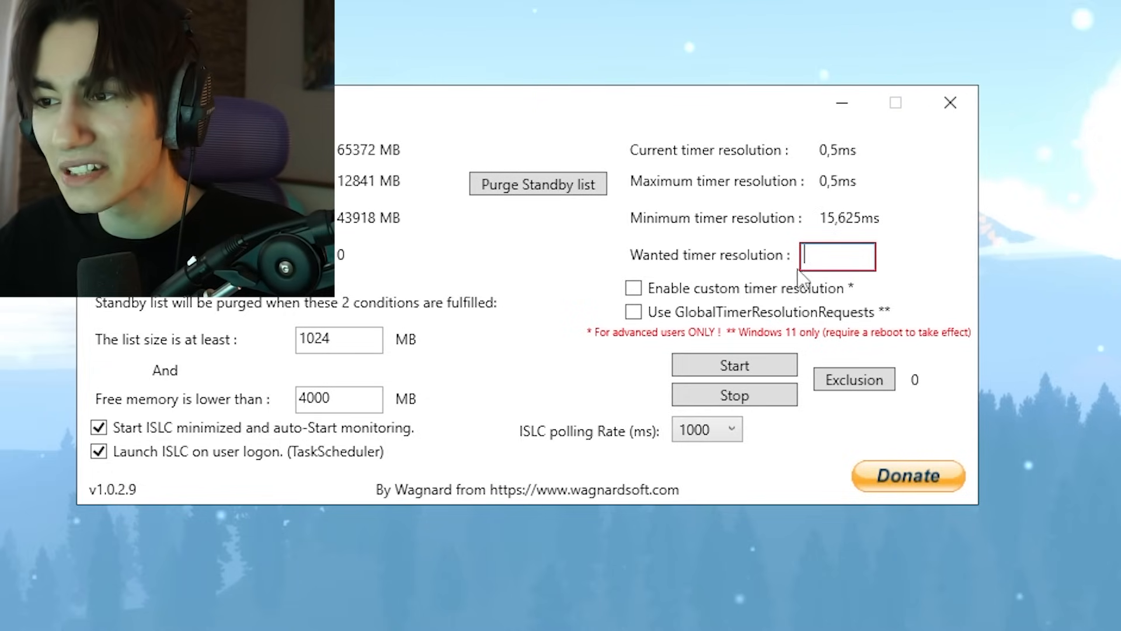
{"action": "type", "text": "0.00"}
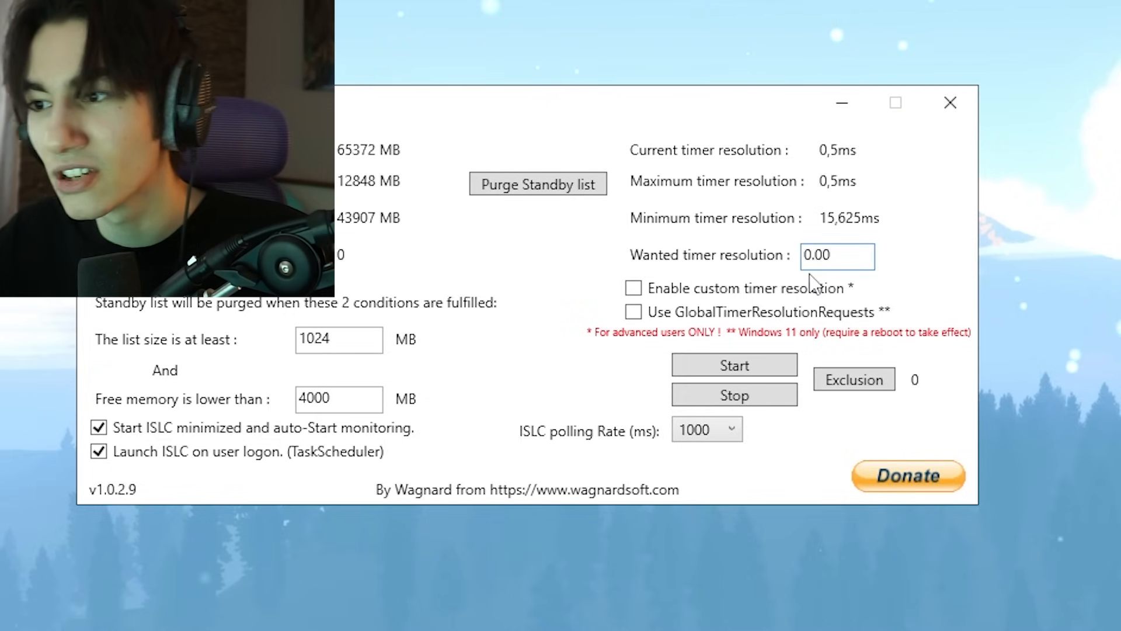
{"action": "type", "text": "50"}
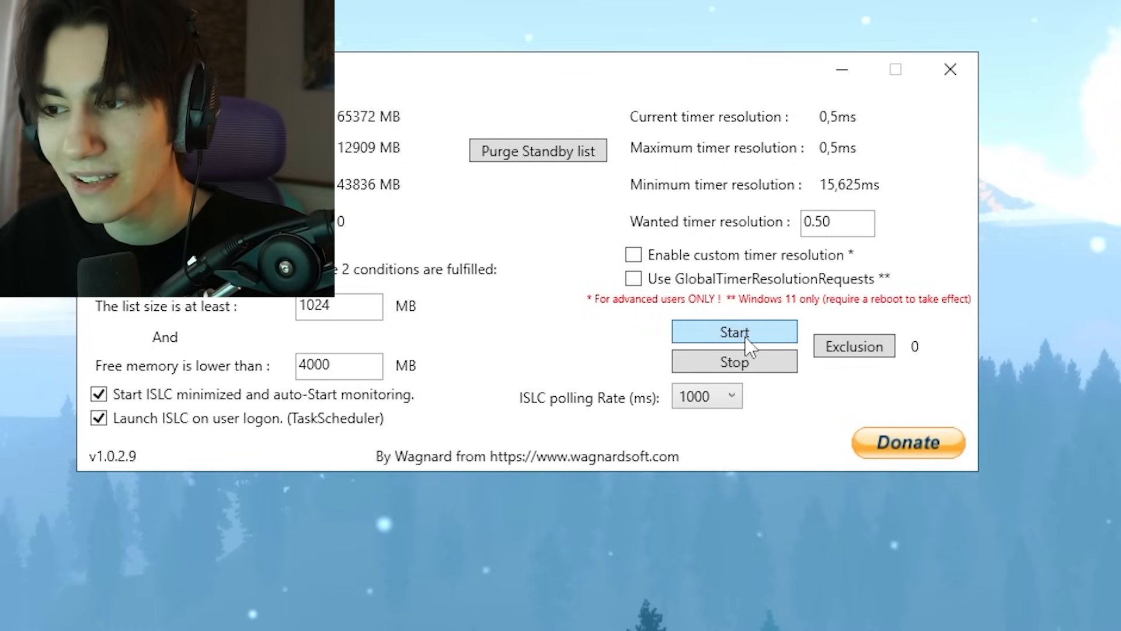
Start ISLC monitoring and run one manual standby list purge
{"action": "left_click", "coordinate": [733, 331]}
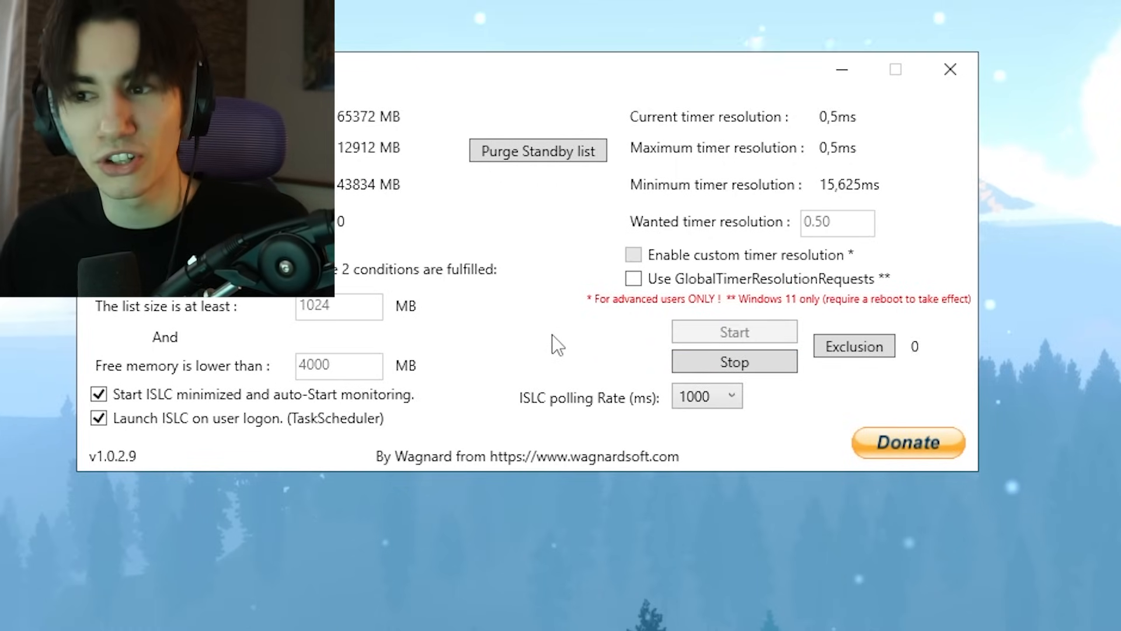
{"action": "left_click", "coordinate": [538, 150]}
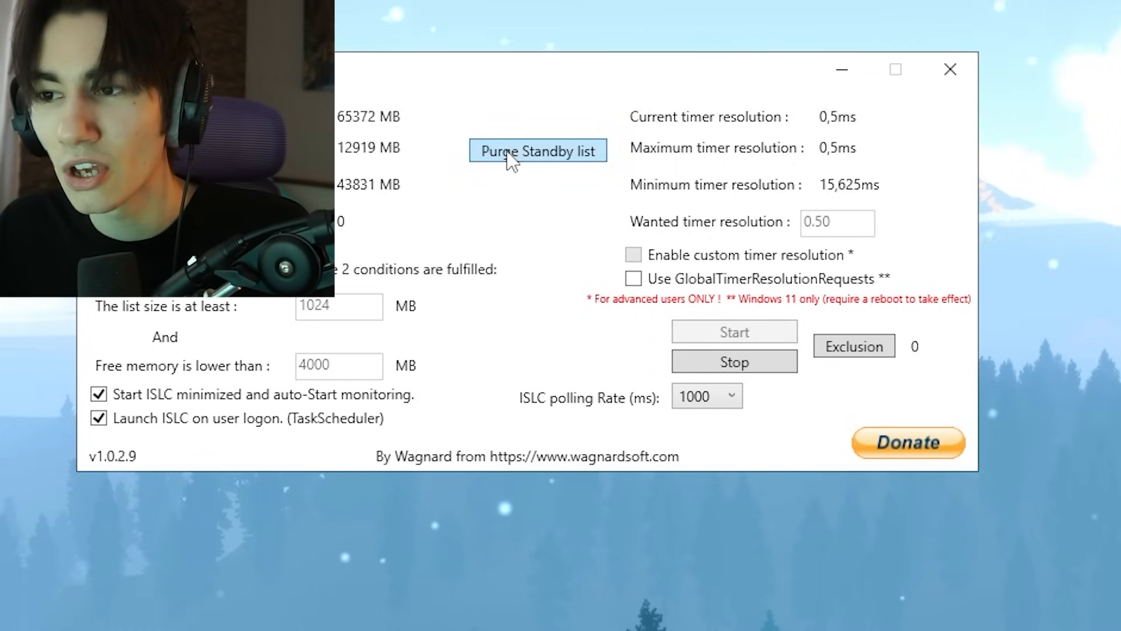
{"action": "left_click", "coordinate": [537, 151]}
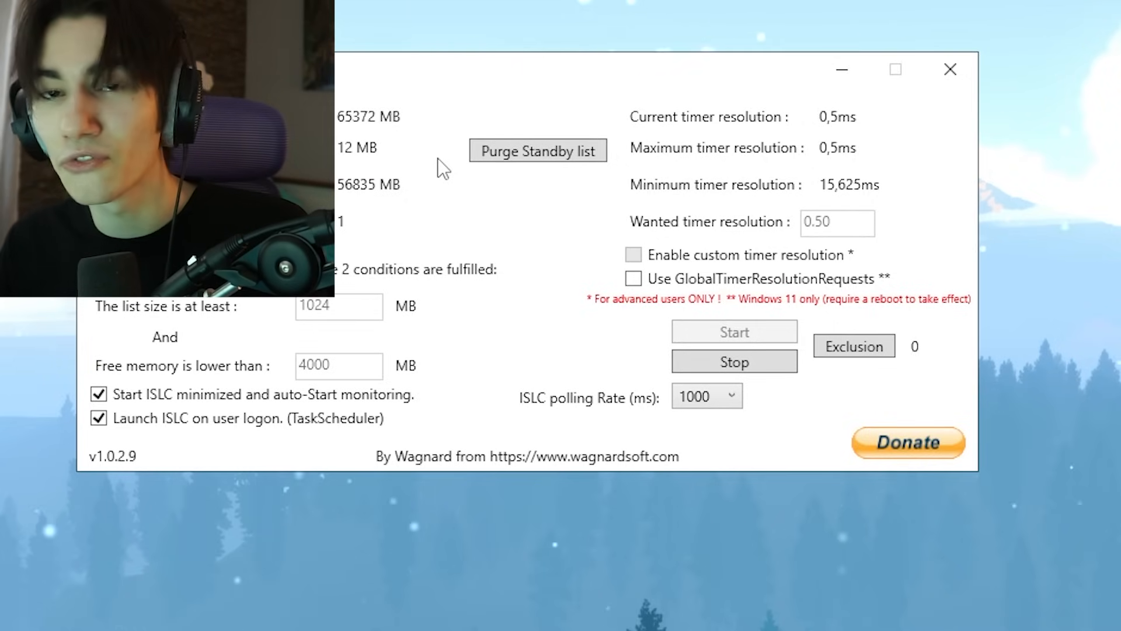
{"action": "mouse_move", "coordinate": [513, 334]}
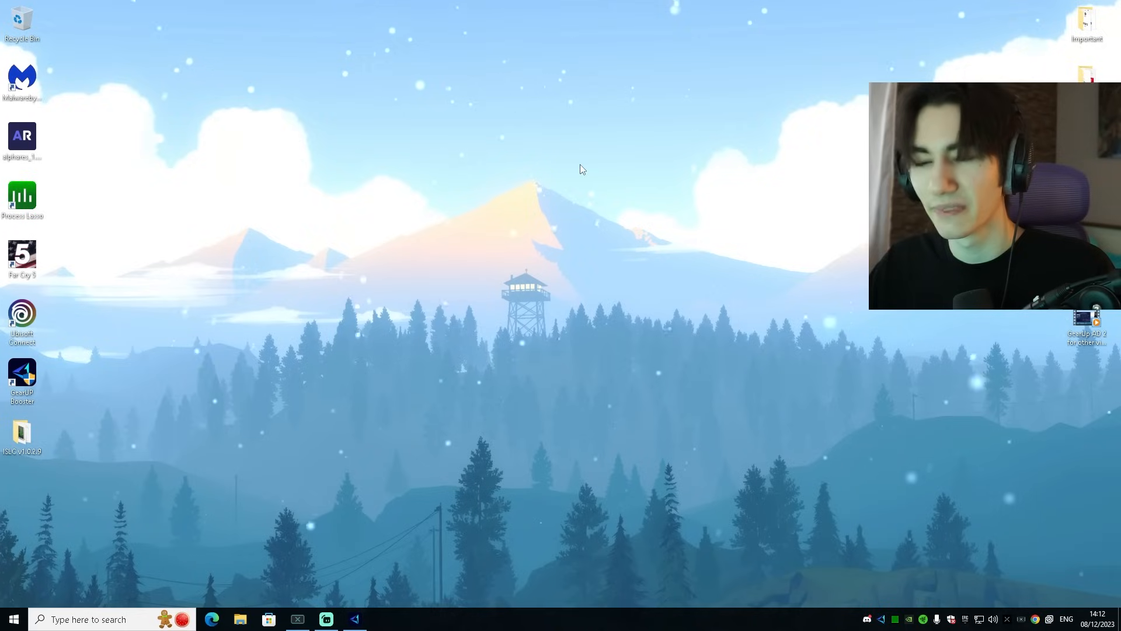
Browse from %temp% to Local > FortniteGame > WindowsClient and verify GameUserSettings.ini isn't read-only
{"action": "left_click", "coordinate": [13, 618]}
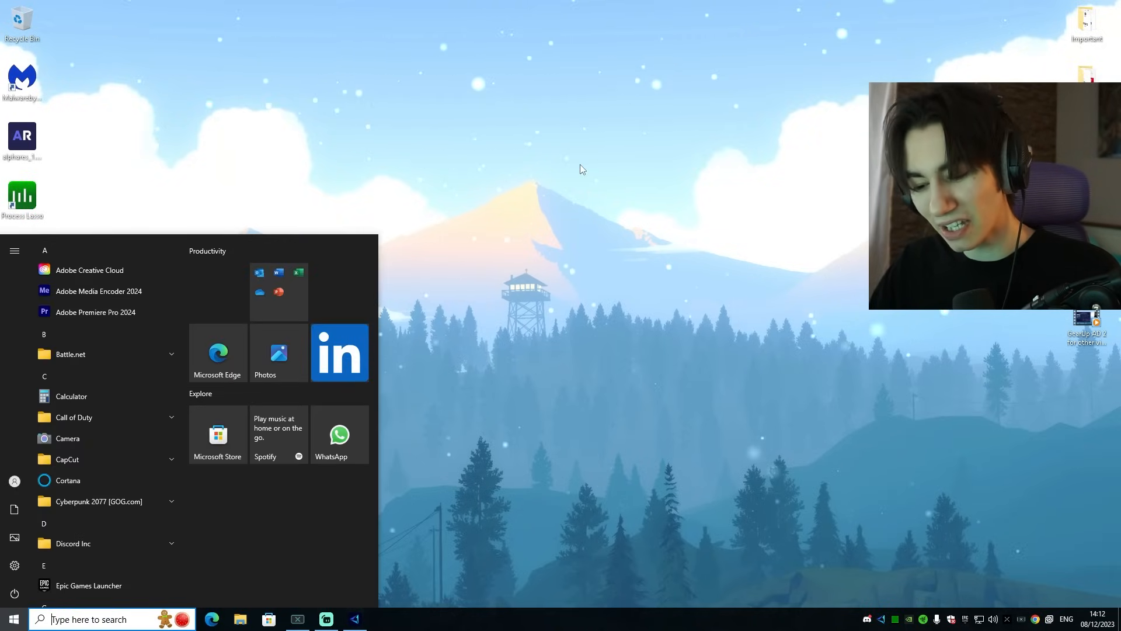
{"action": "type", "text": "%temp%"}
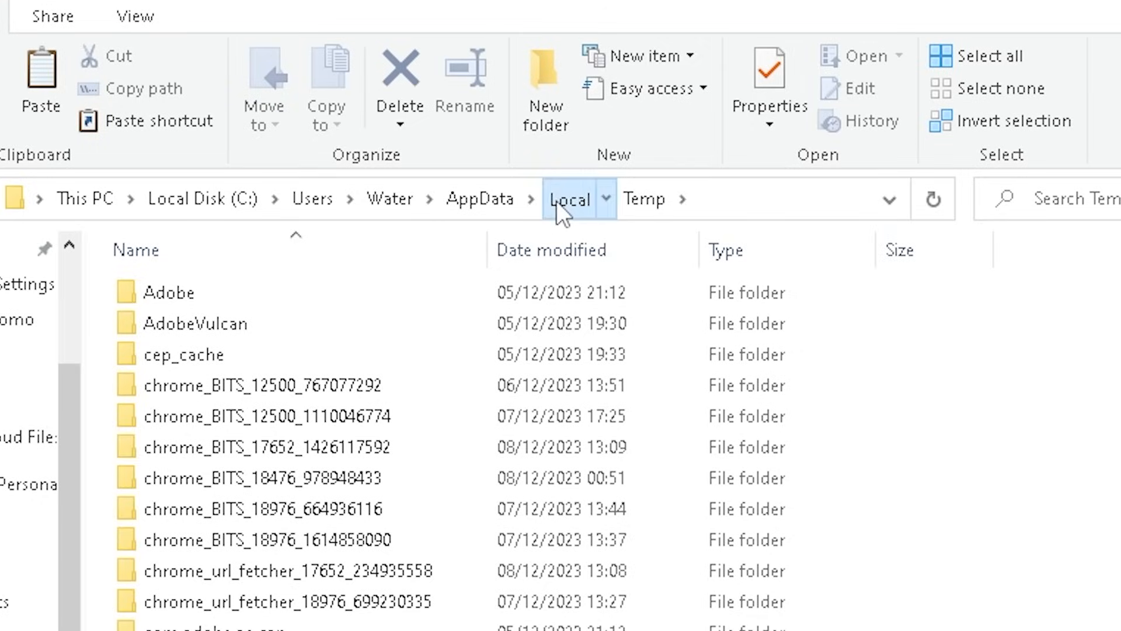
{"action": "left_click", "coordinate": [569, 198]}
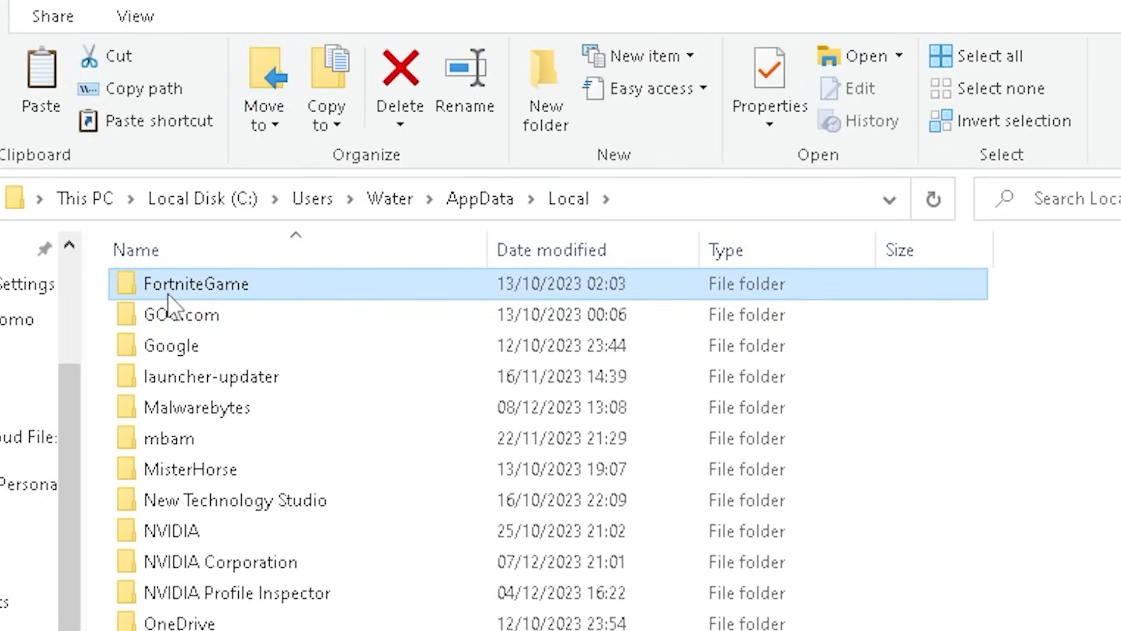
{"action": "double_click", "coordinate": [197, 283]}
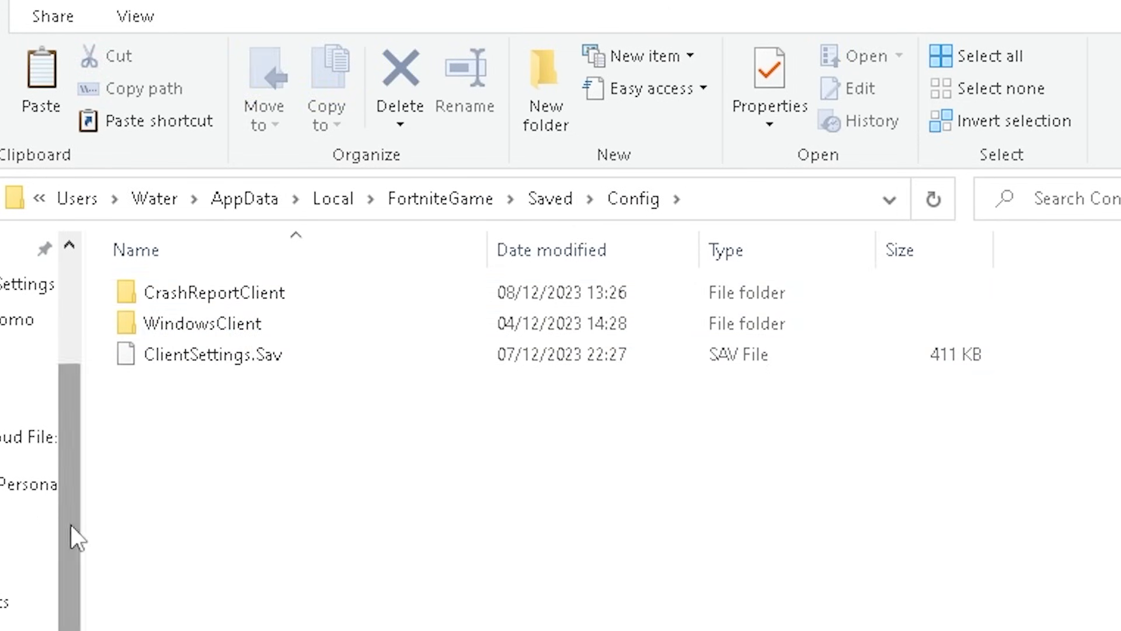
{"action": "double_click", "coordinate": [203, 322]}
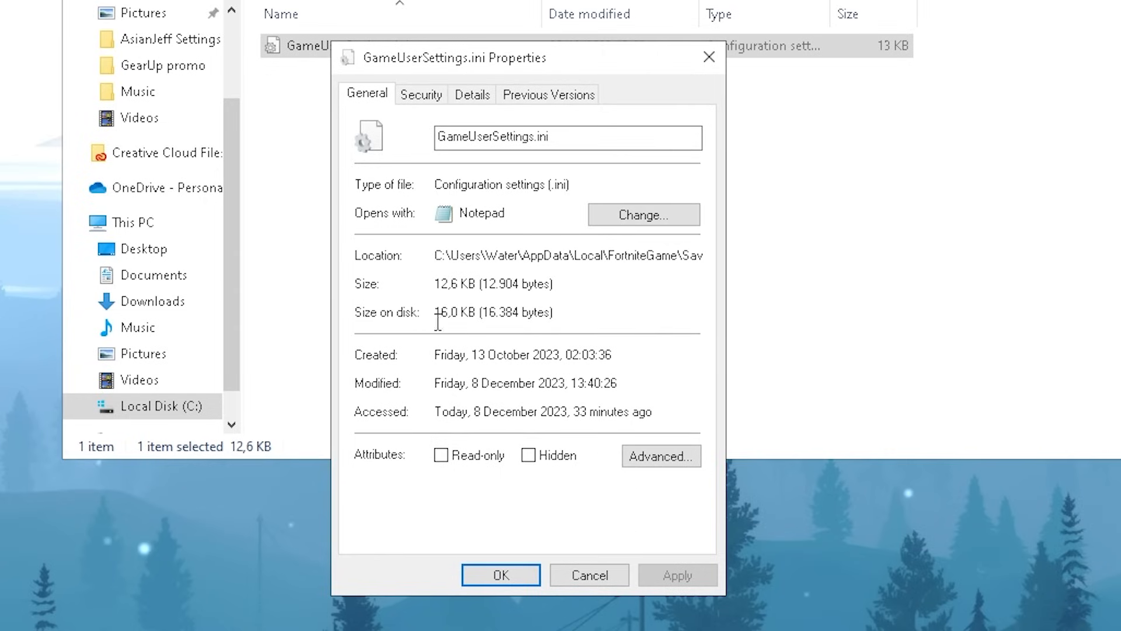
{"action": "left_click", "coordinate": [500, 574]}
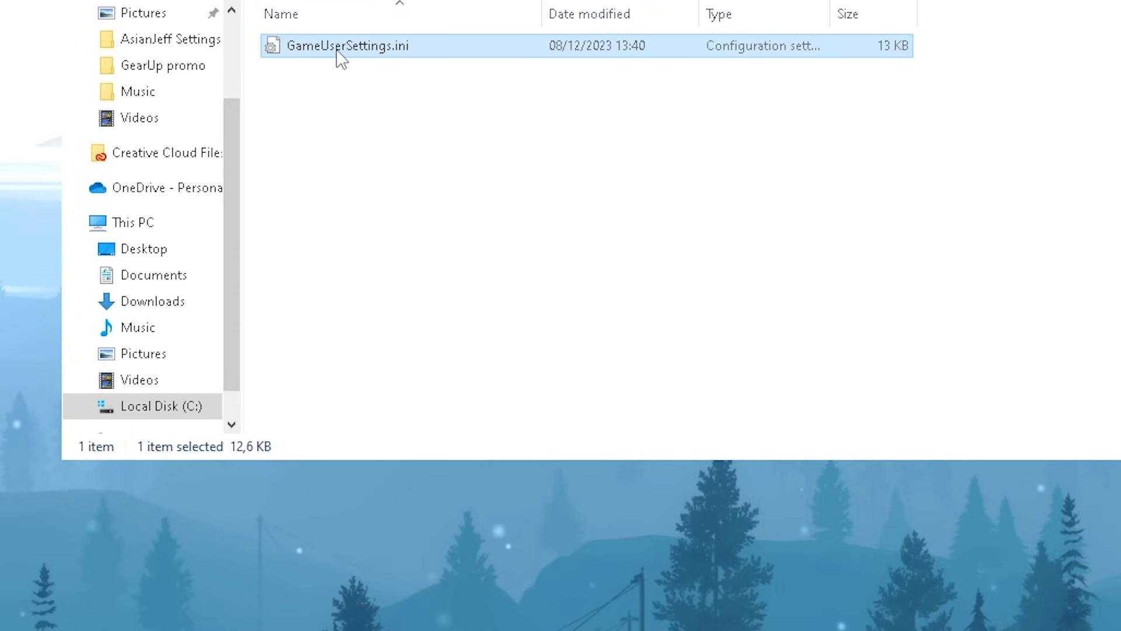
{"action": "double_click", "coordinate": [348, 45]}
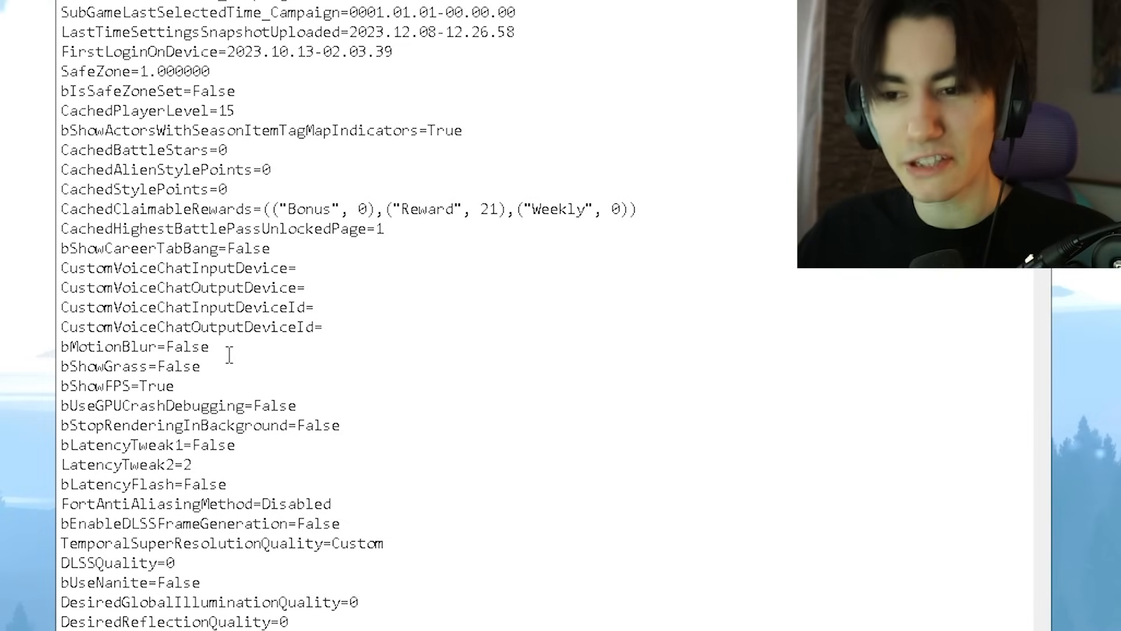
{"action": "double_click", "coordinate": [135, 347]}
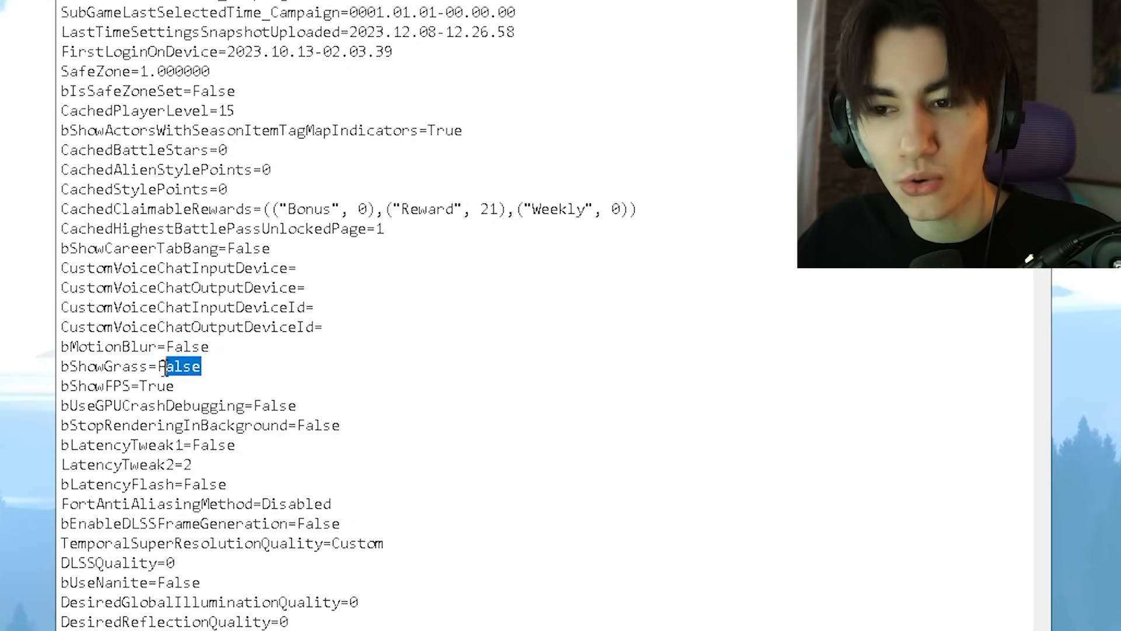
{"action": "double_click", "coordinate": [181, 366]}
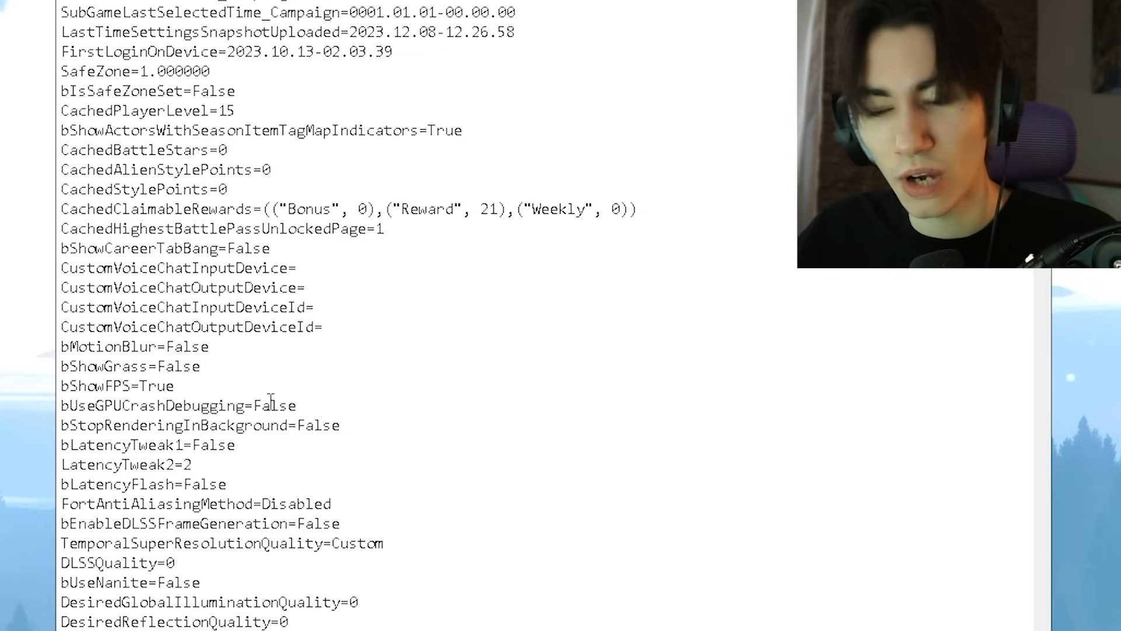
{"action": "double_click", "coordinate": [274, 406]}
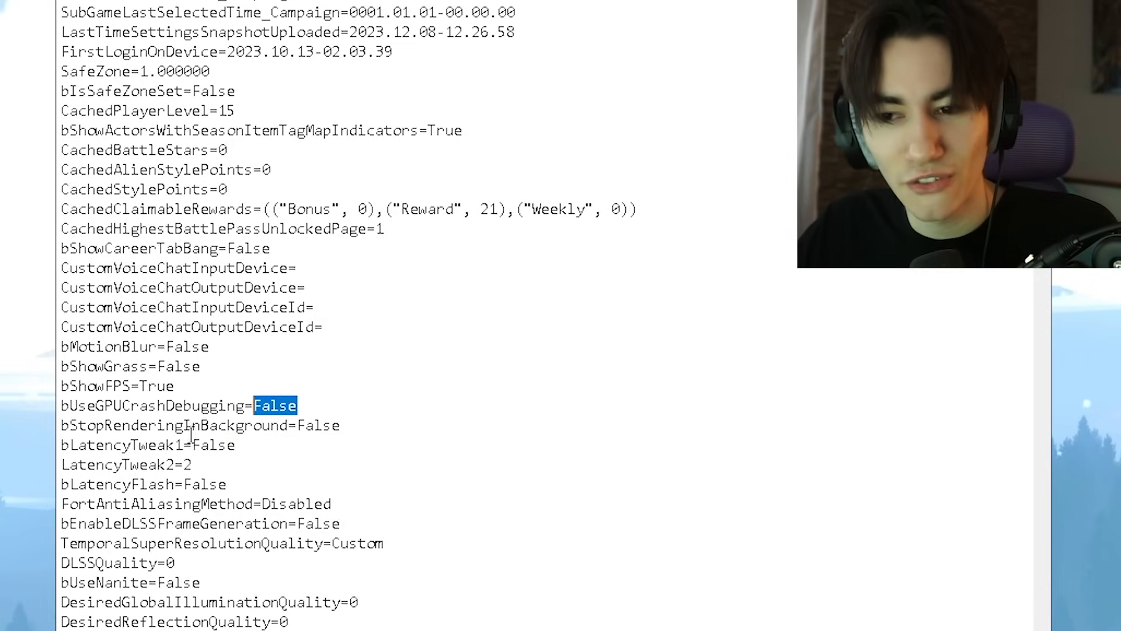
{"action": "mouse_move", "coordinate": [321, 397]}
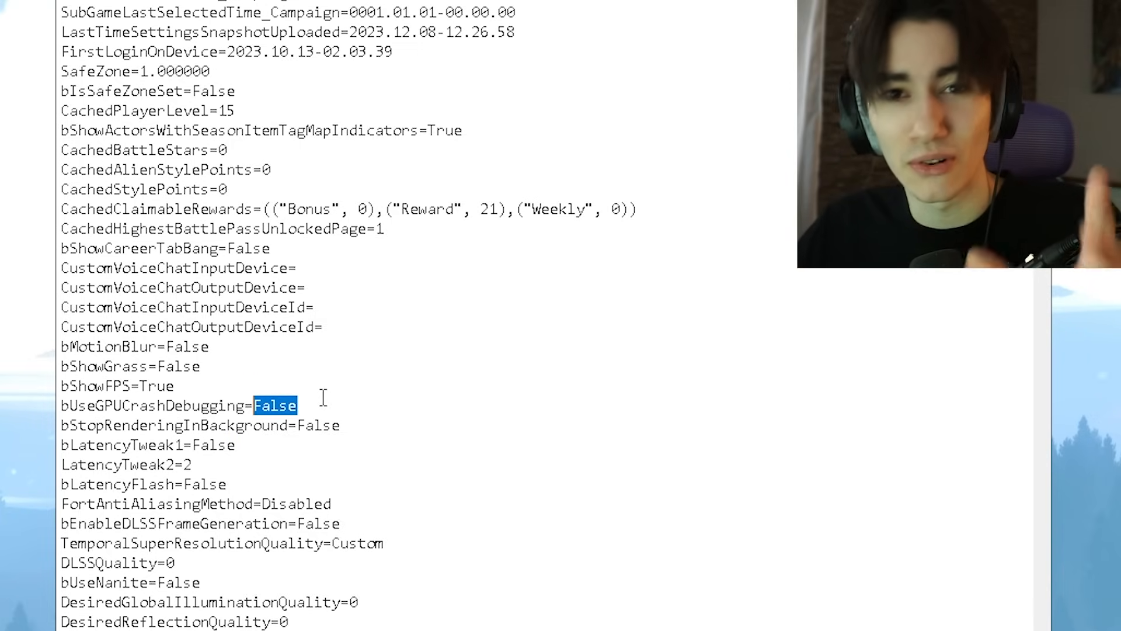
{"action": "scroll", "scroll_direction": "down", "scroll_amount": 3}
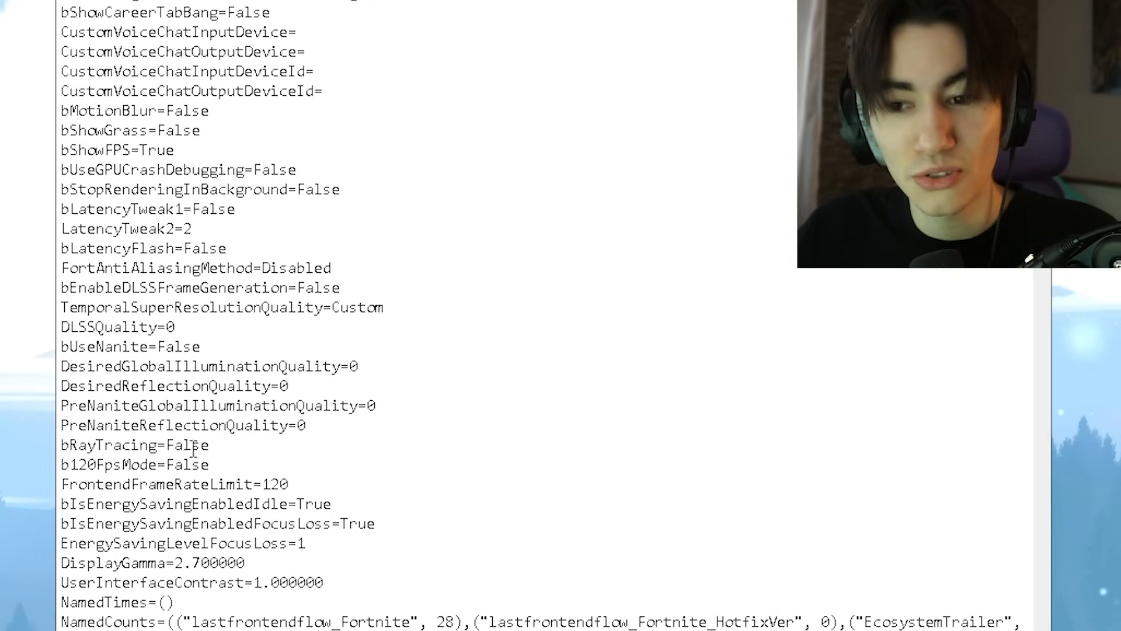
{"action": "left_click_drag", "start_coordinate": [200, 365], "coordinate": [306, 425]}
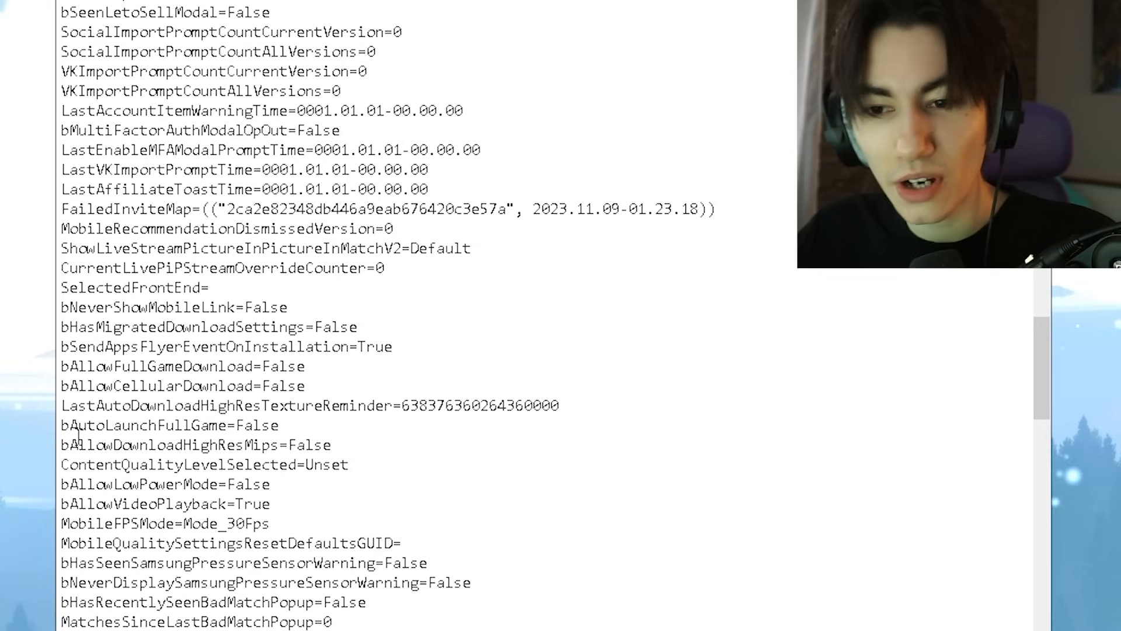
{"action": "double_click", "coordinate": [181, 367]}
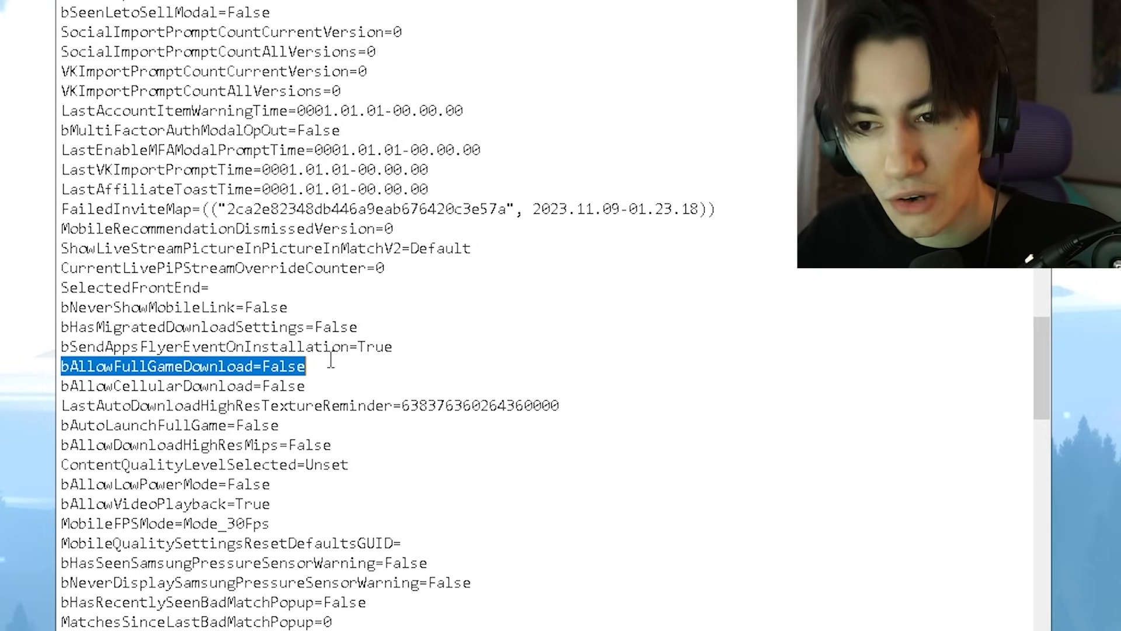
{"action": "left_click", "coordinate": [312, 366]}
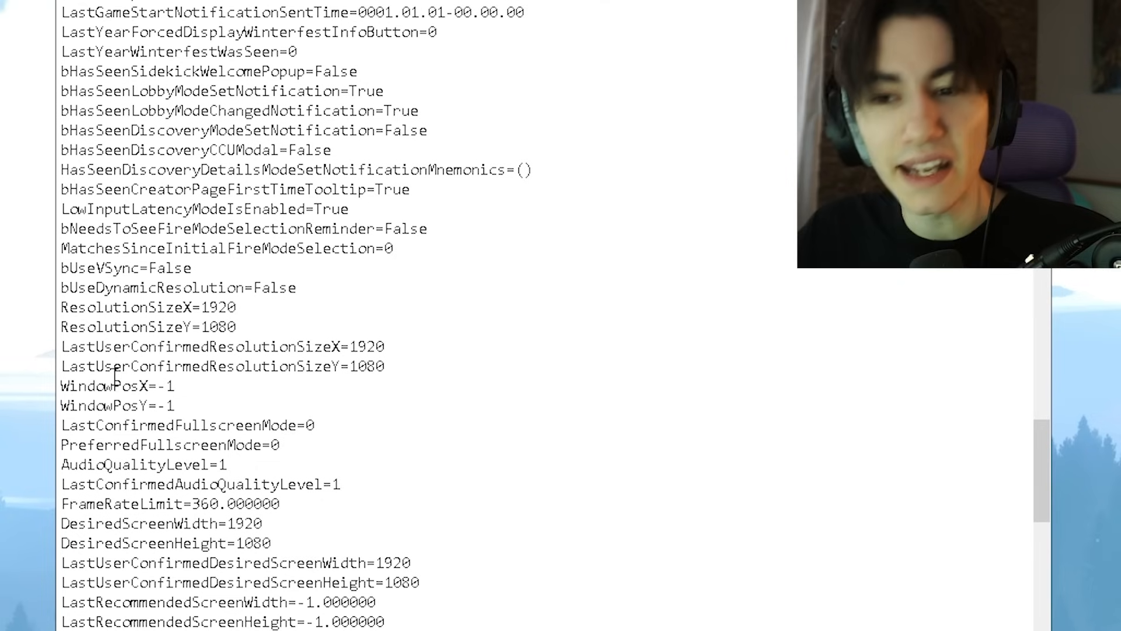
{"action": "left_click_drag", "start_coordinate": [61, 306], "coordinate": [384, 366]}
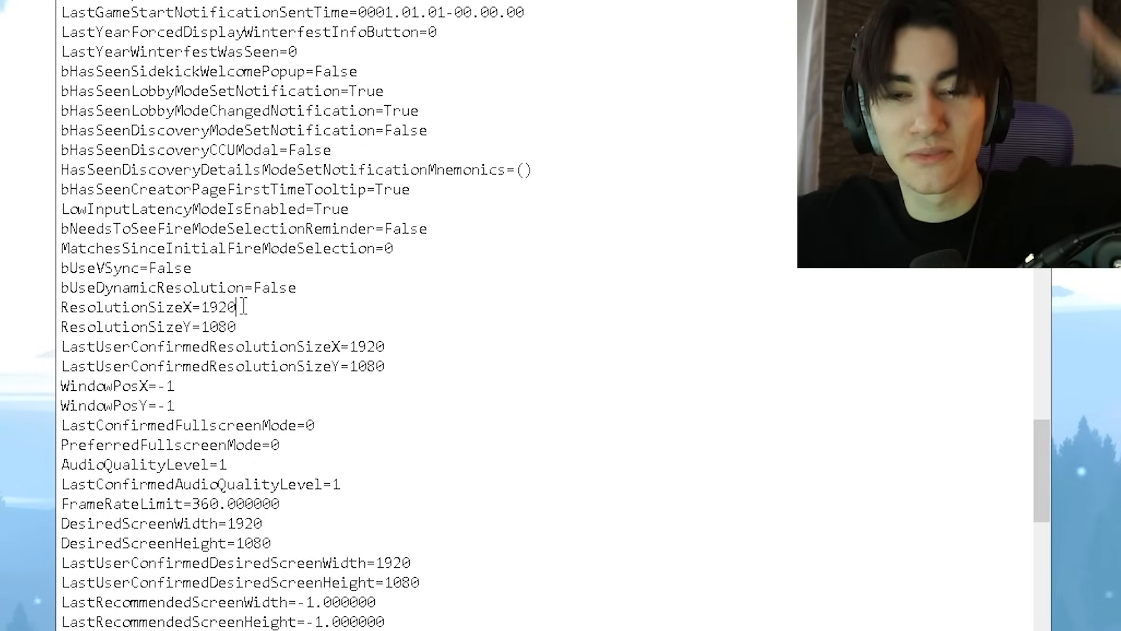
{"action": "scroll", "scroll_direction": "down", "scroll_amount": 3}
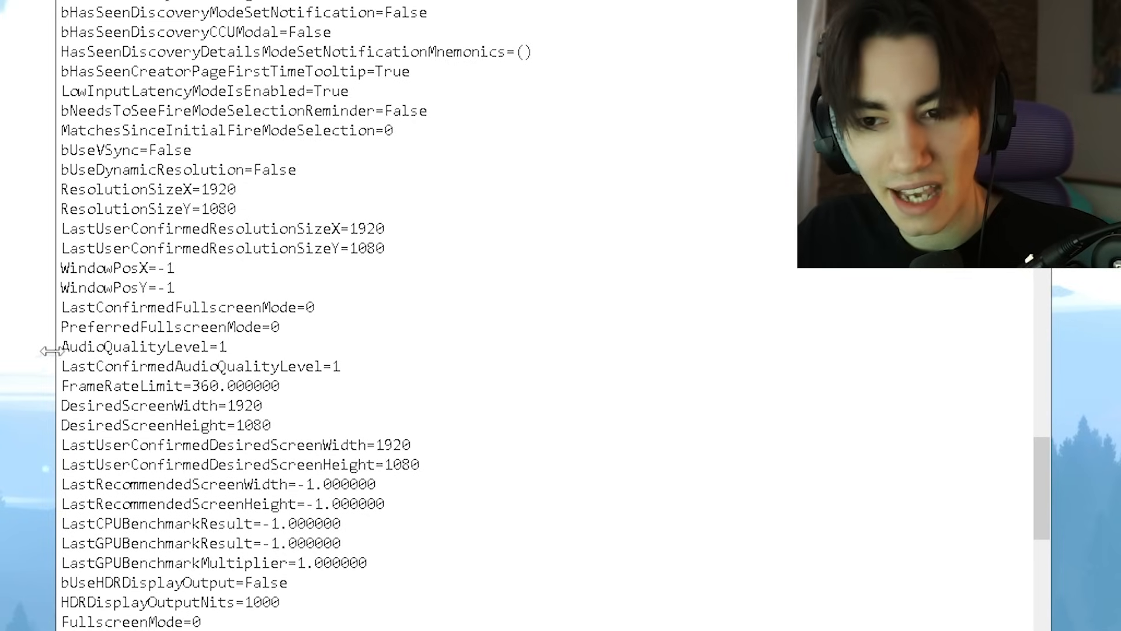
{"action": "double_click", "coordinate": [222, 347]}
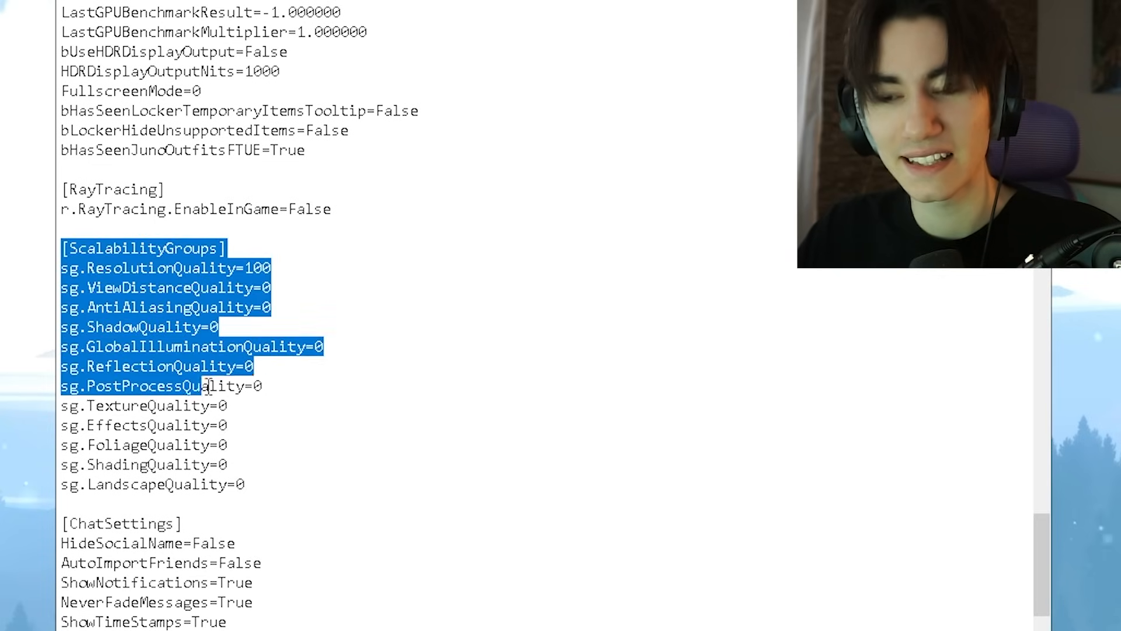
Change sg.ResolutionQuality=100 to 70 under [ScalabilityGroups] in GameUserSettings.ini
{"action": "left_click", "coordinate": [246, 484]}
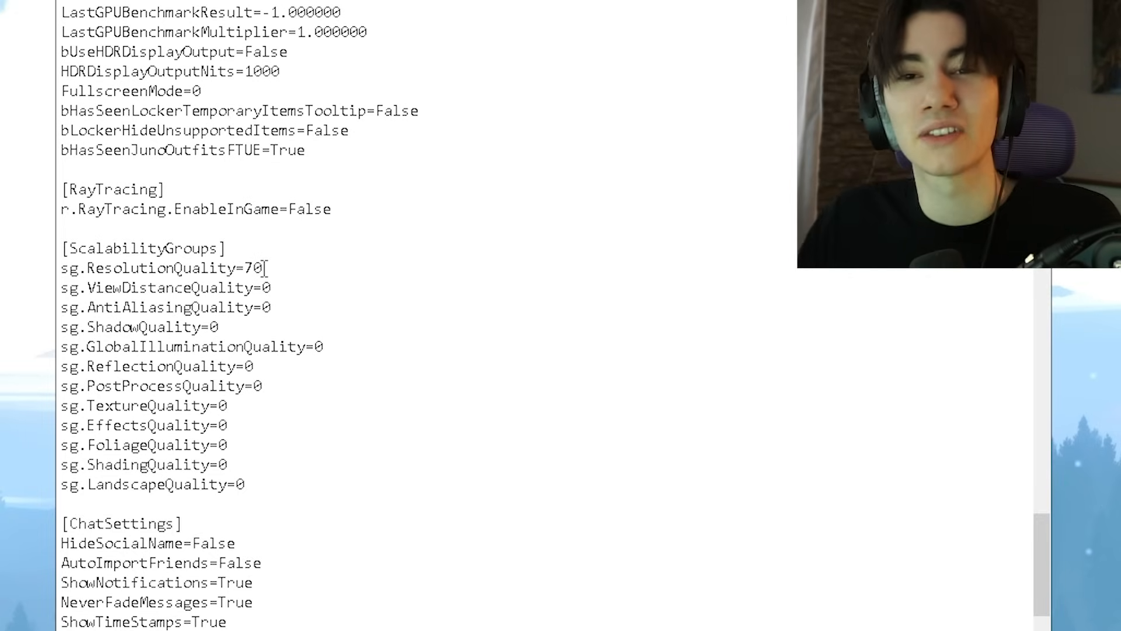
{"action": "scroll", "scroll_direction": "down", "scroll_amount": 3}
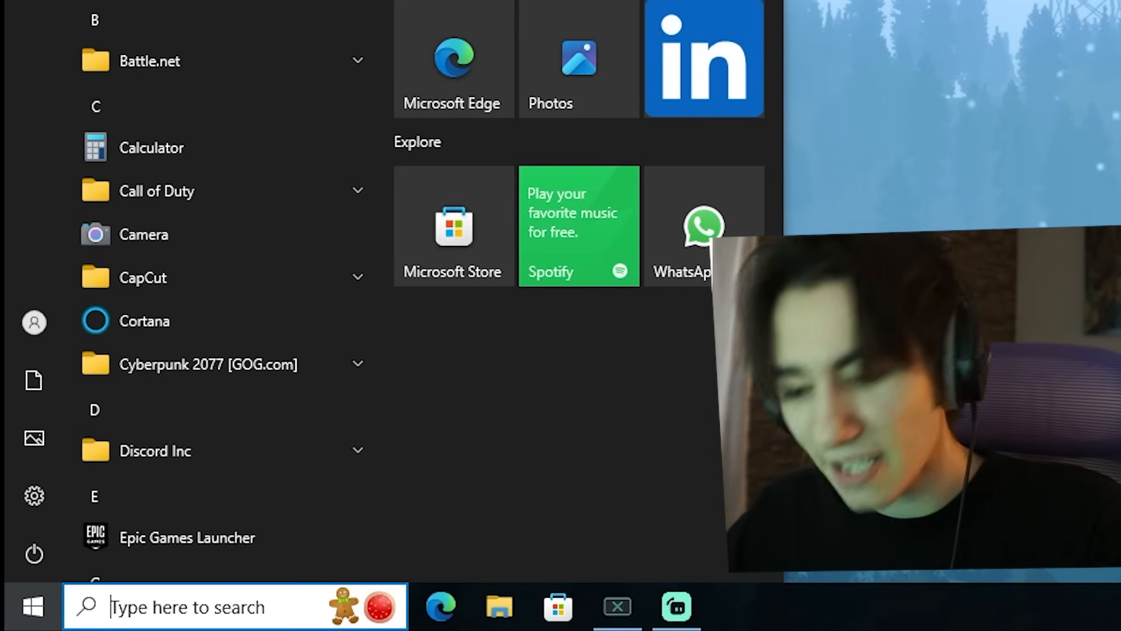
Search 'performance' and select the Adjust for best performance visual effects preset
{"action": "type", "text": "performance Monitor"}
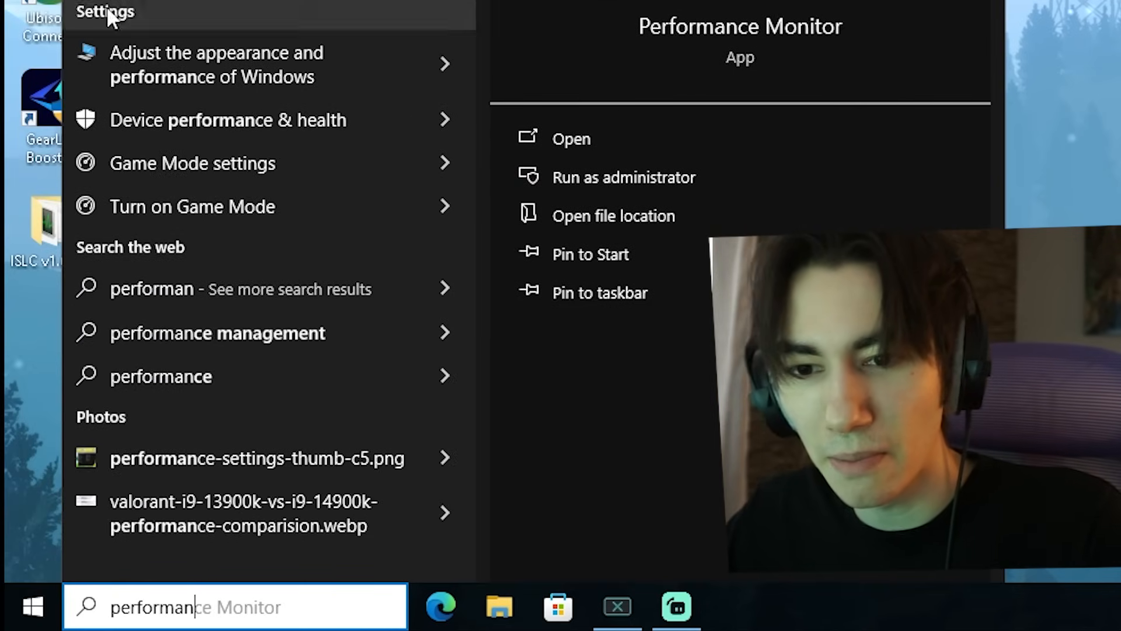
{"action": "mouse_move", "coordinate": [240, 64]}
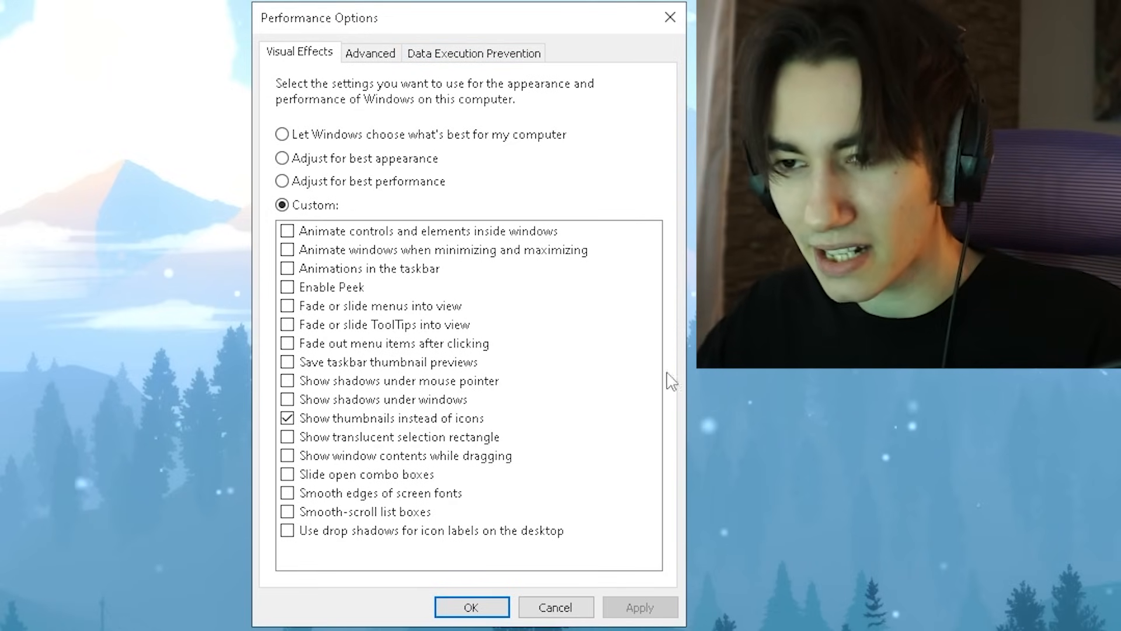
{"action": "mouse_move", "coordinate": [318, 78]}
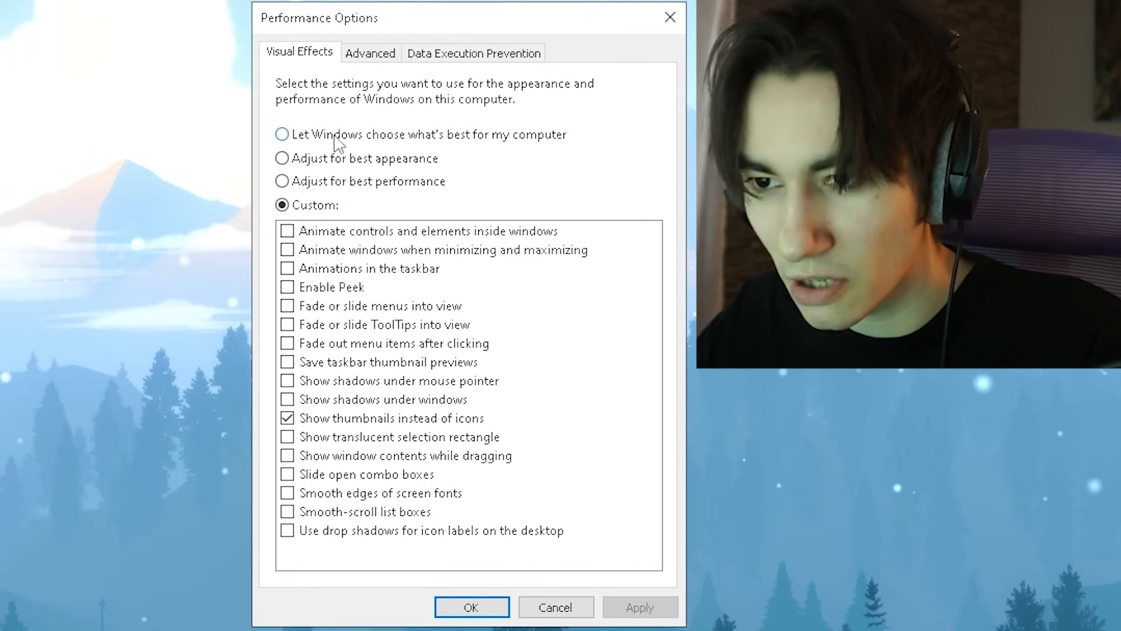
{"action": "left_click", "coordinate": [281, 134]}
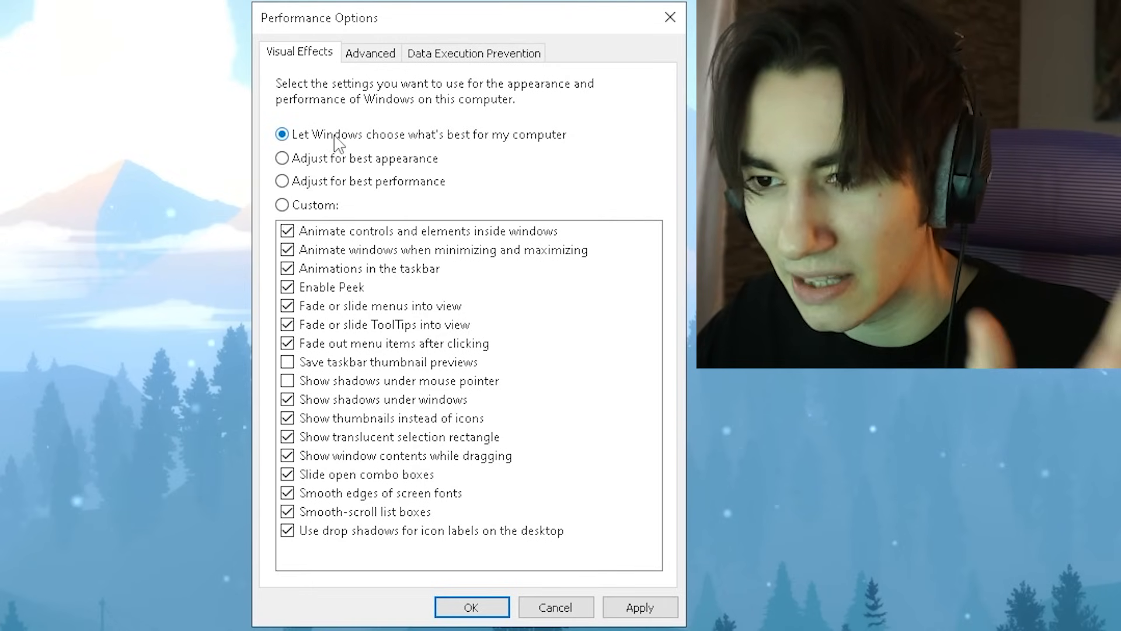
{"action": "left_click", "coordinate": [281, 159]}
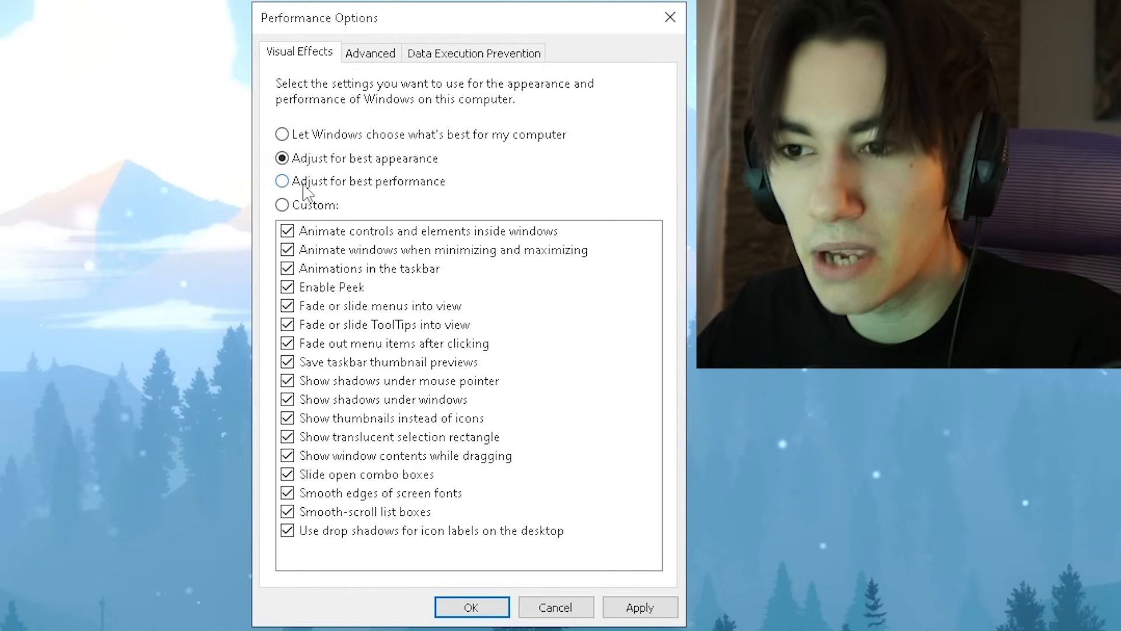
{"action": "left_click", "coordinate": [281, 181]}
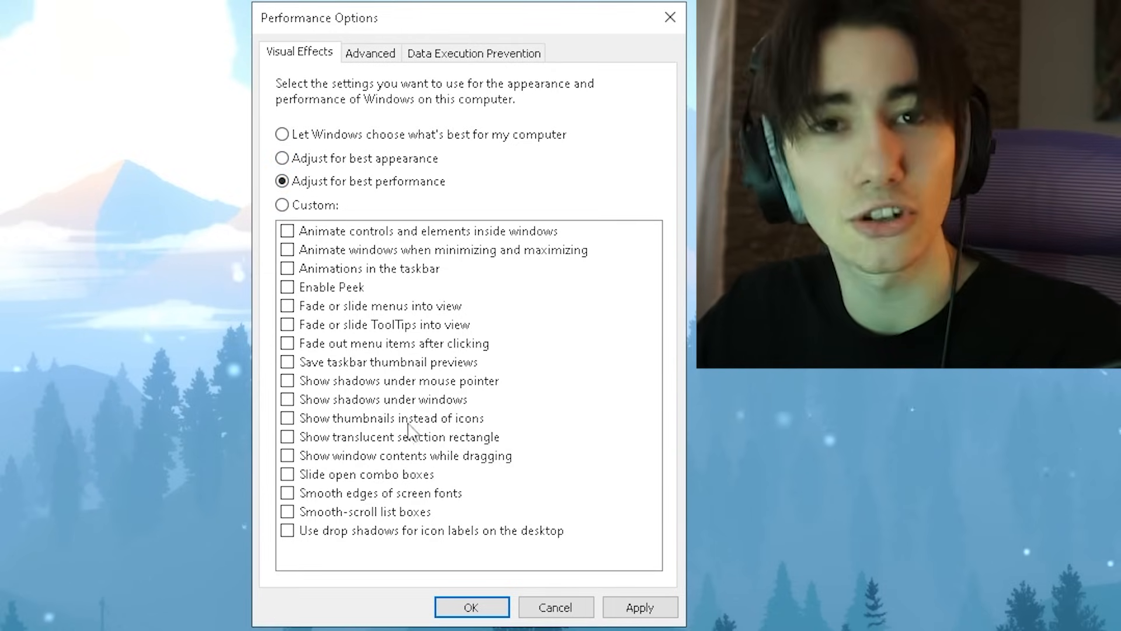
{"action": "mouse_move", "coordinate": [300, 430]}
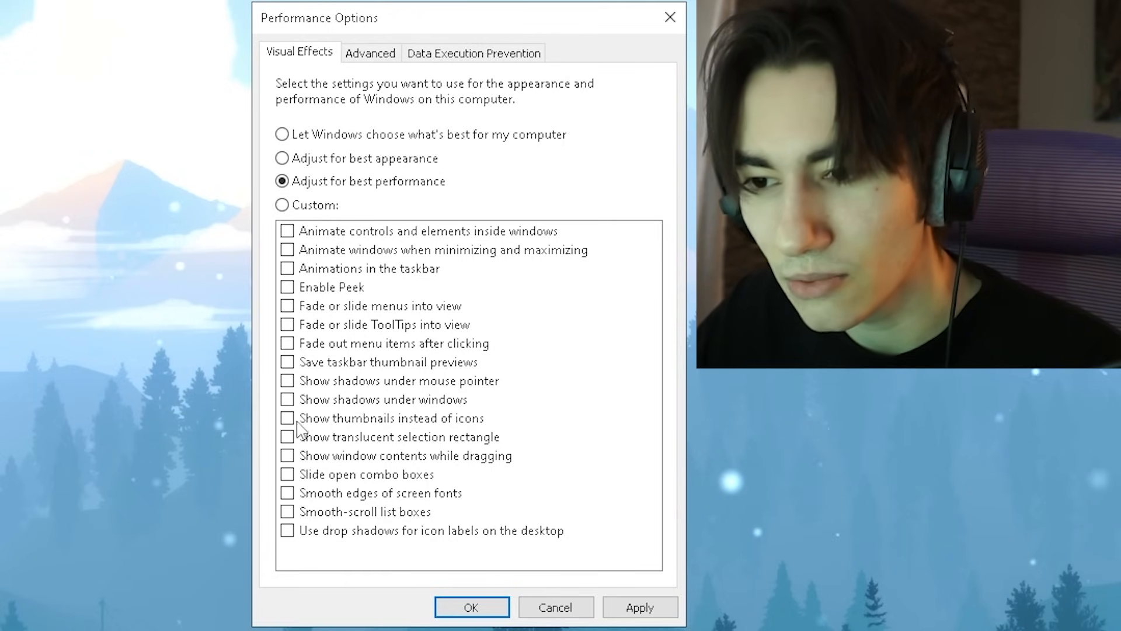
Re-enable Show thumbnails instead of icons, then apply and confirm with OK
{"action": "left_click", "coordinate": [287, 418]}
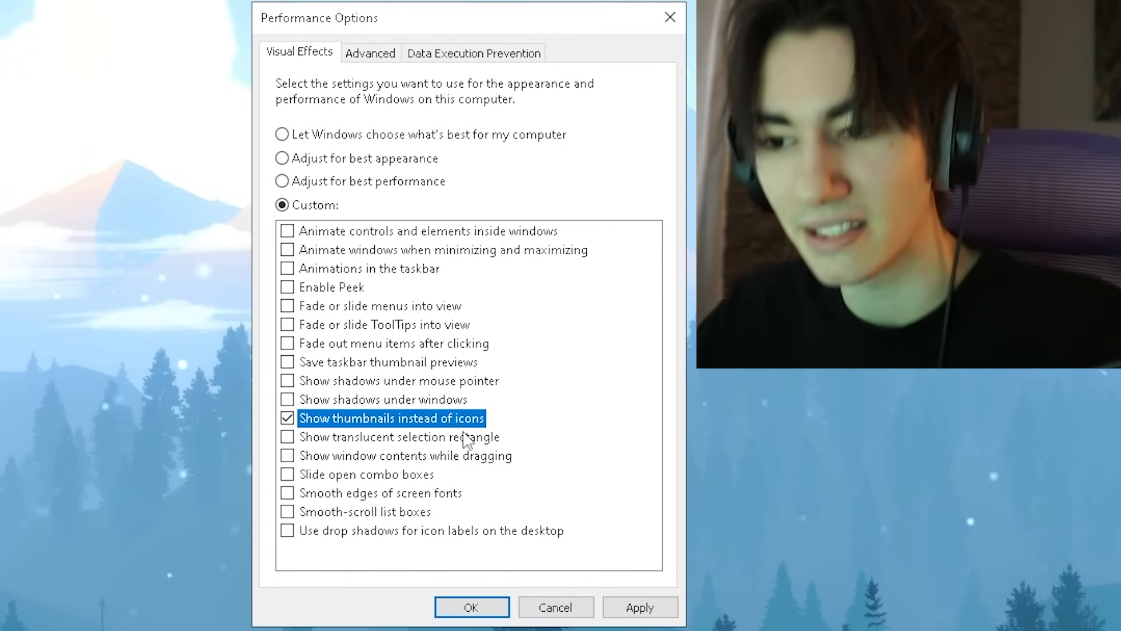
{"action": "mouse_move", "coordinate": [360, 431]}
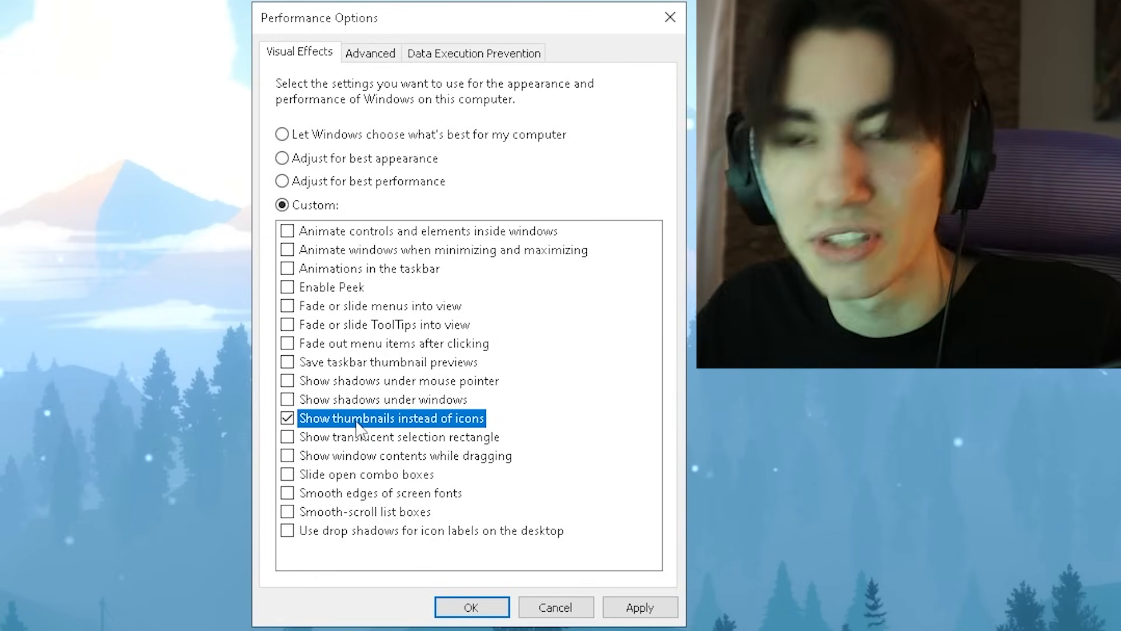
{"action": "left_click", "coordinate": [638, 606]}
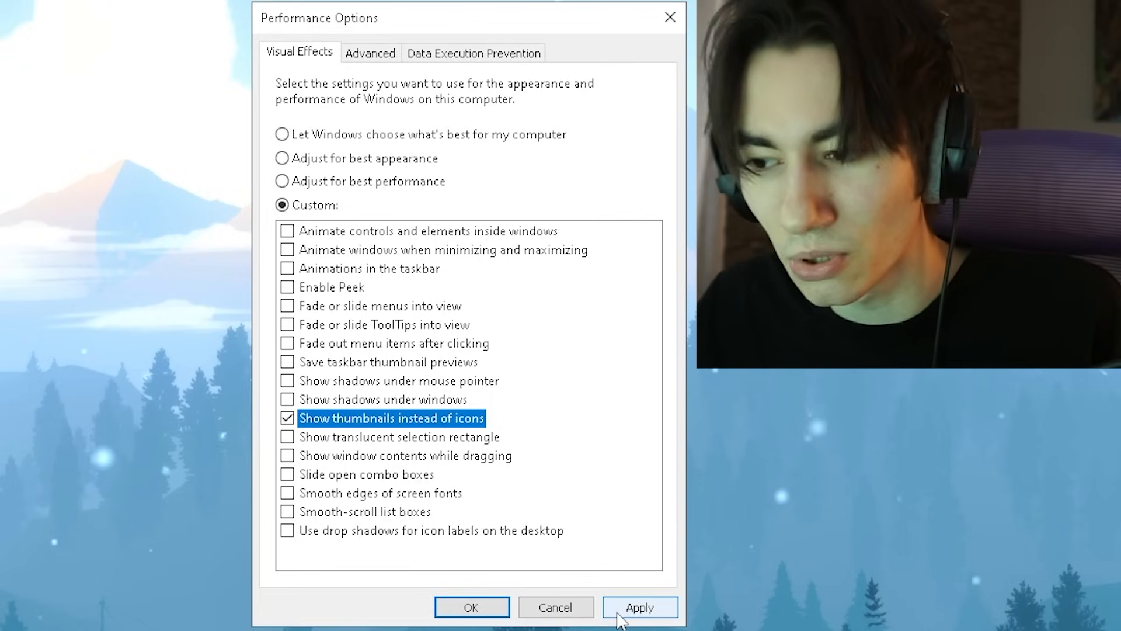
{"action": "left_click", "coordinate": [638, 606]}
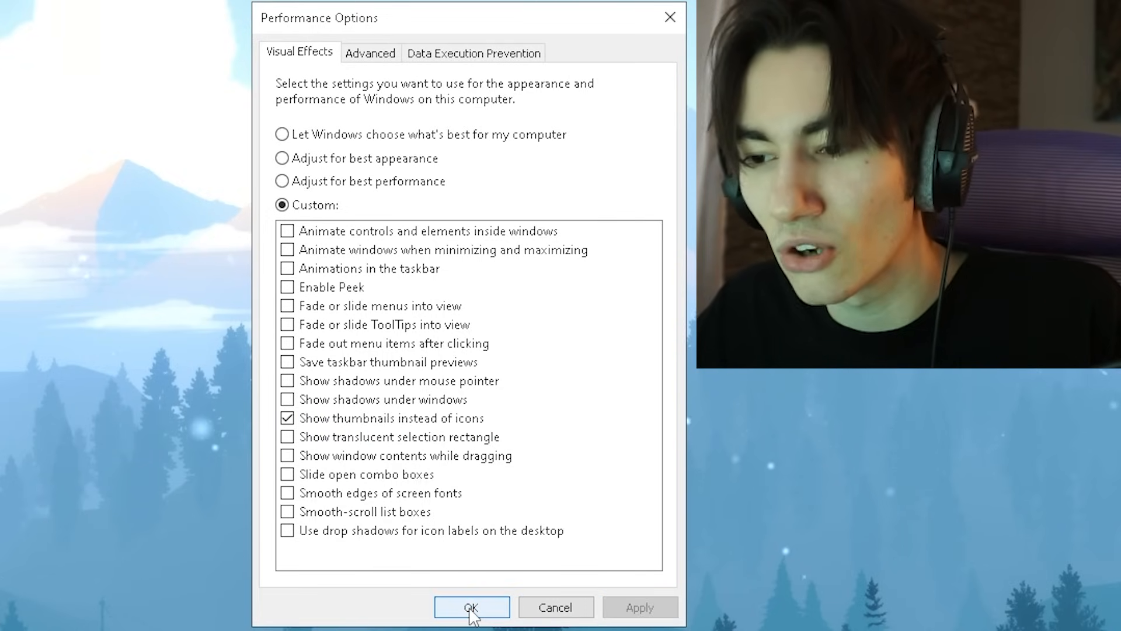
{"action": "left_click", "coordinate": [471, 607]}
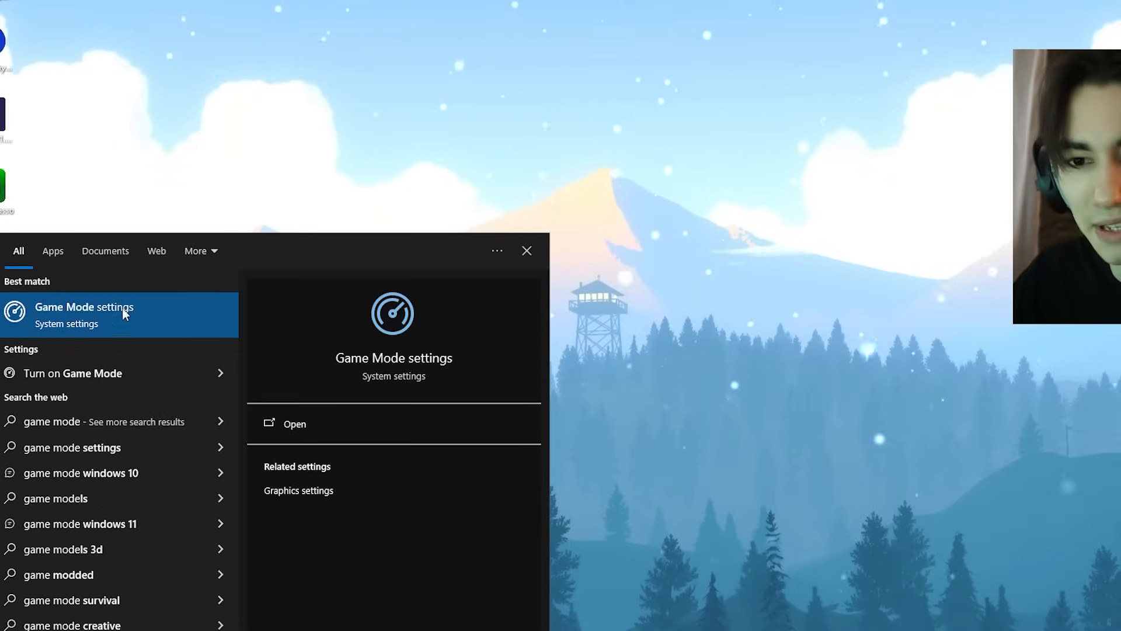
Confirm Game Mode is on in Windows Settings and go to Graphics settings
{"action": "left_click", "coordinate": [84, 314]}
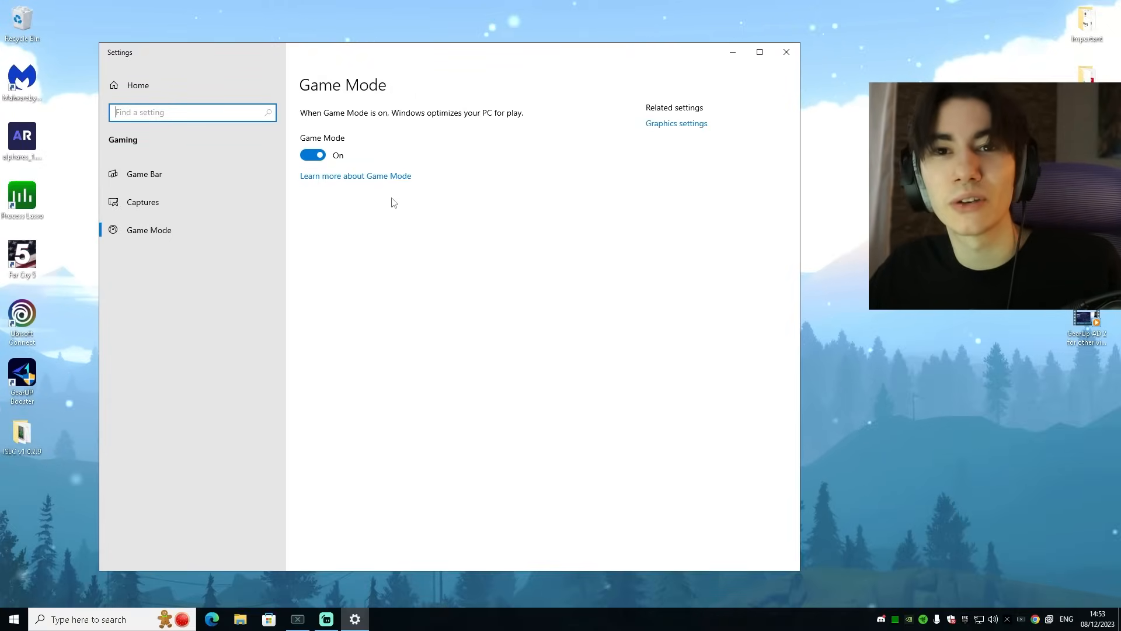
{"action": "left_click", "coordinate": [675, 124]}
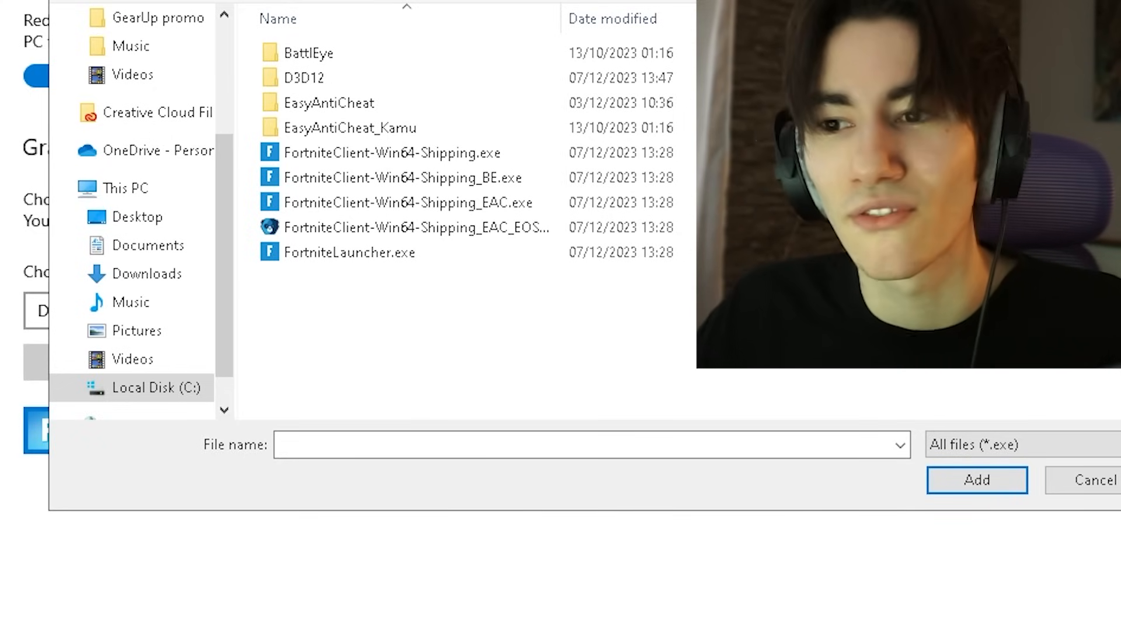
Add the Fortnite client executable to graphics preferences and save it as High performance
{"action": "left_click", "coordinate": [388, 153]}
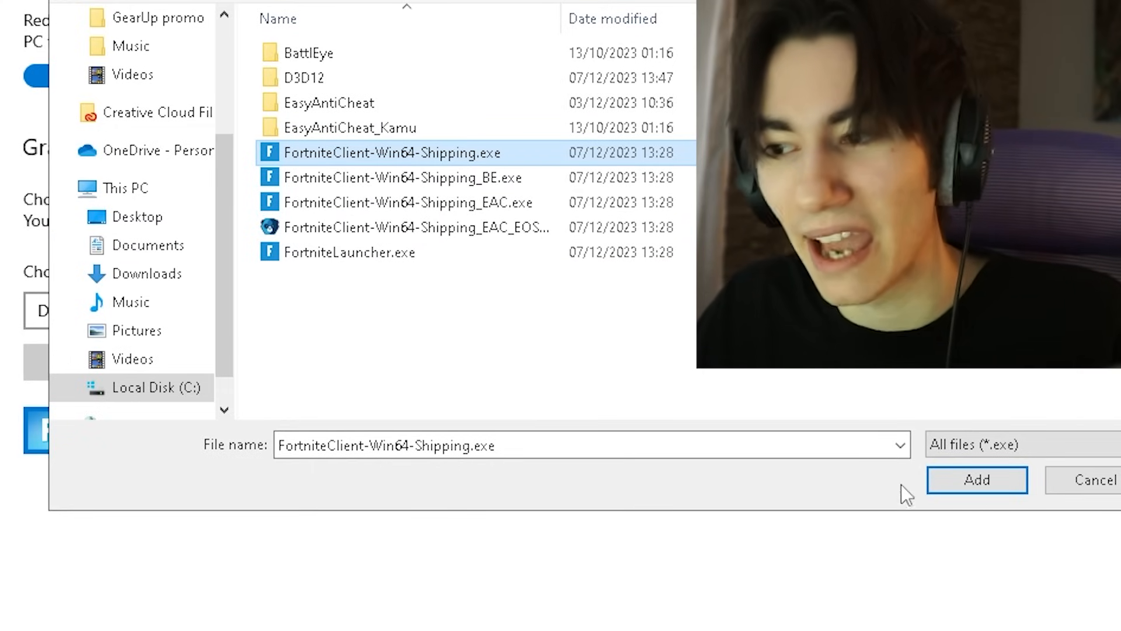
{"action": "left_click", "coordinate": [976, 479]}
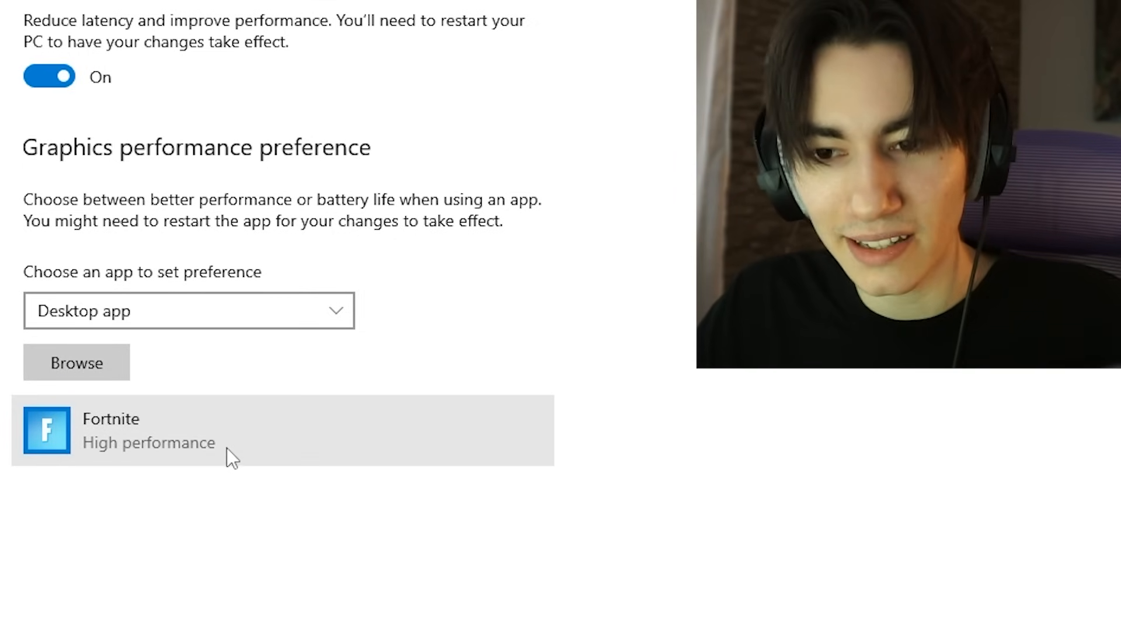
{"action": "left_click", "coordinate": [143, 429]}
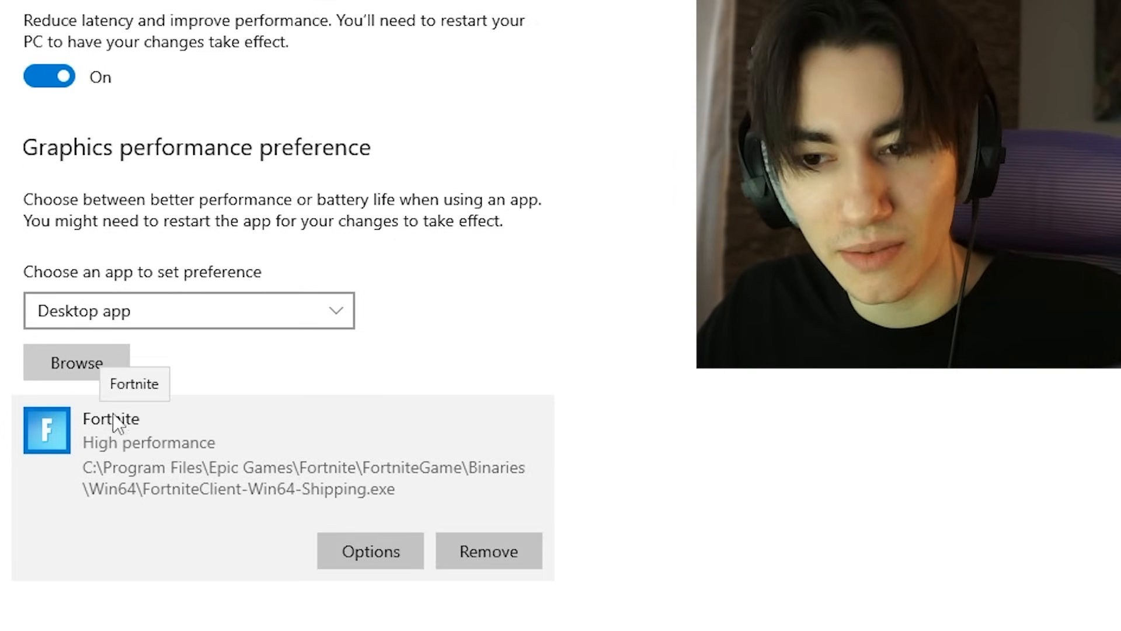
{"action": "left_click", "coordinate": [369, 551]}
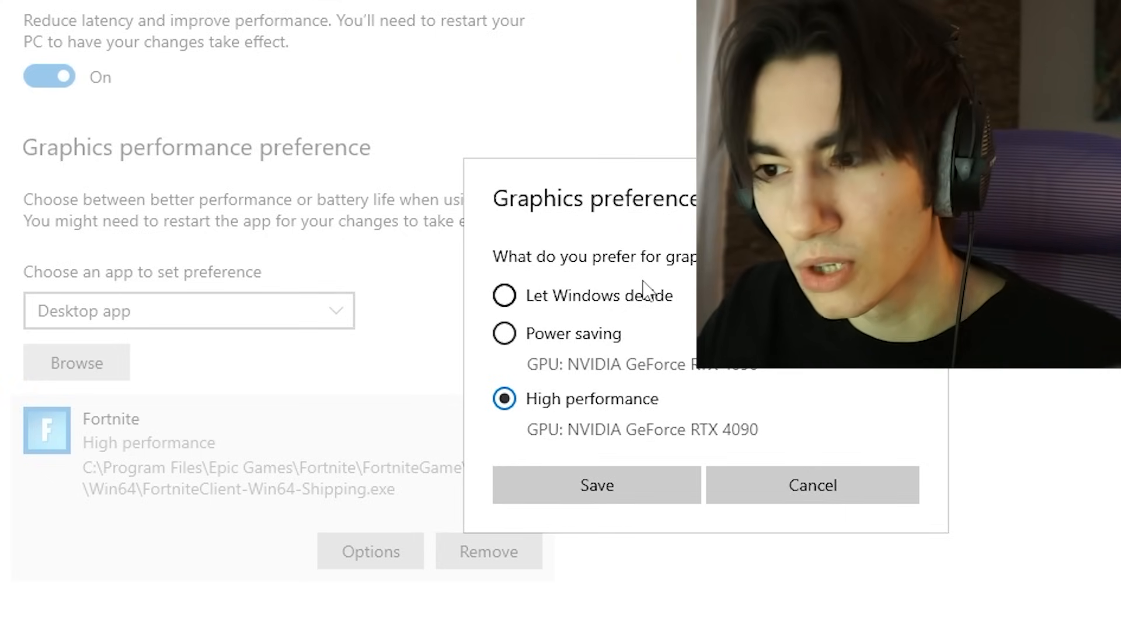
{"action": "mouse_move", "coordinate": [618, 311]}
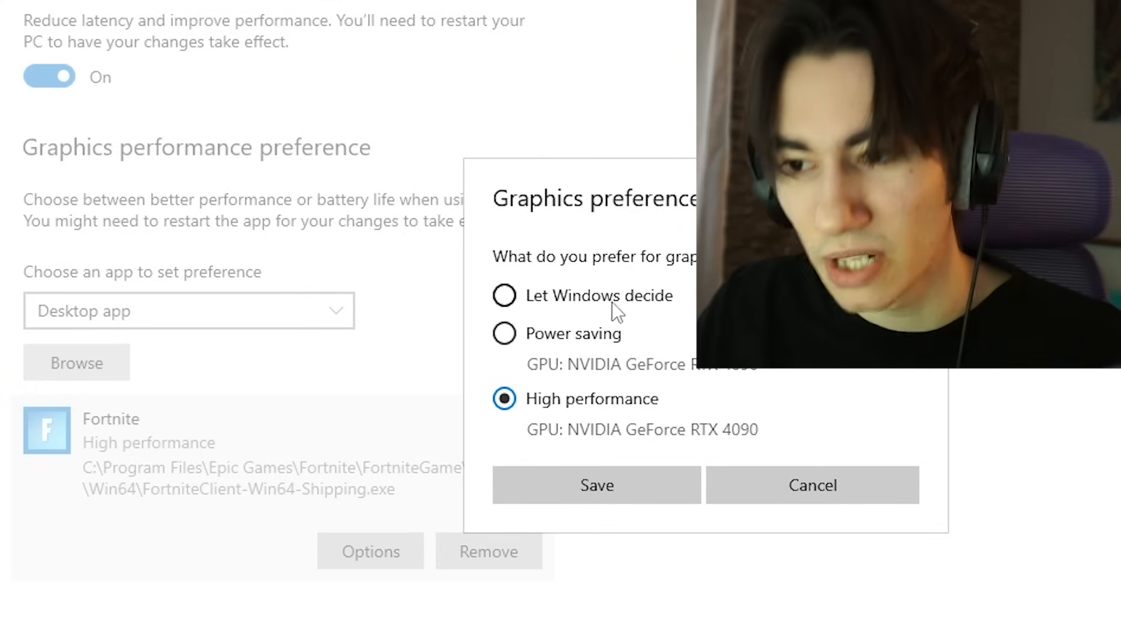
{"action": "mouse_move", "coordinate": [515, 439]}
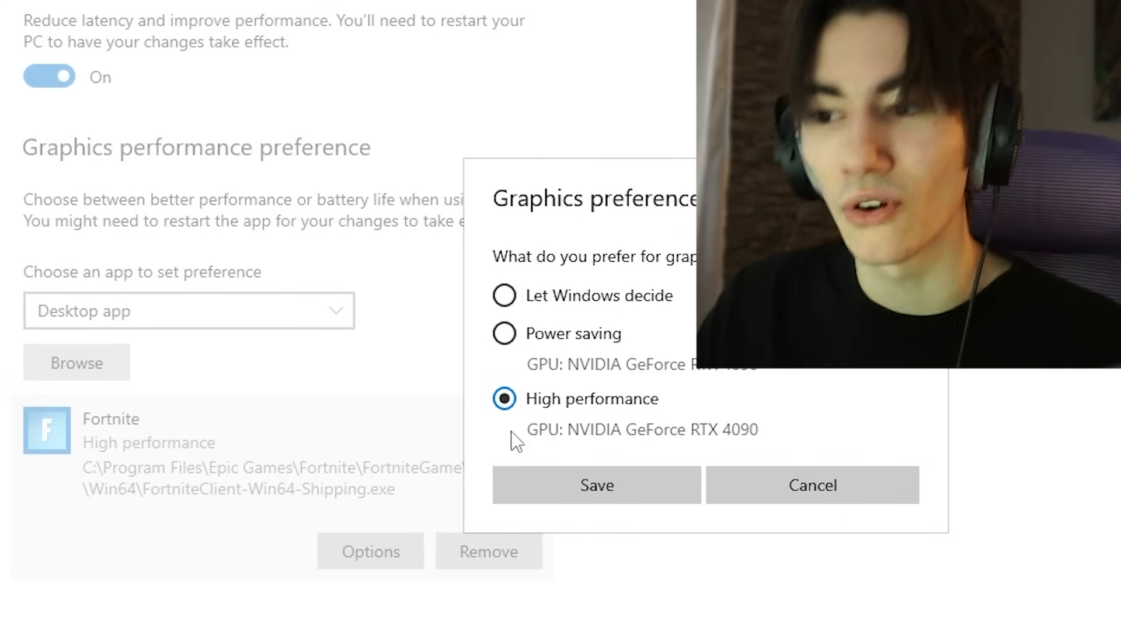
{"action": "left_click", "coordinate": [596, 484]}
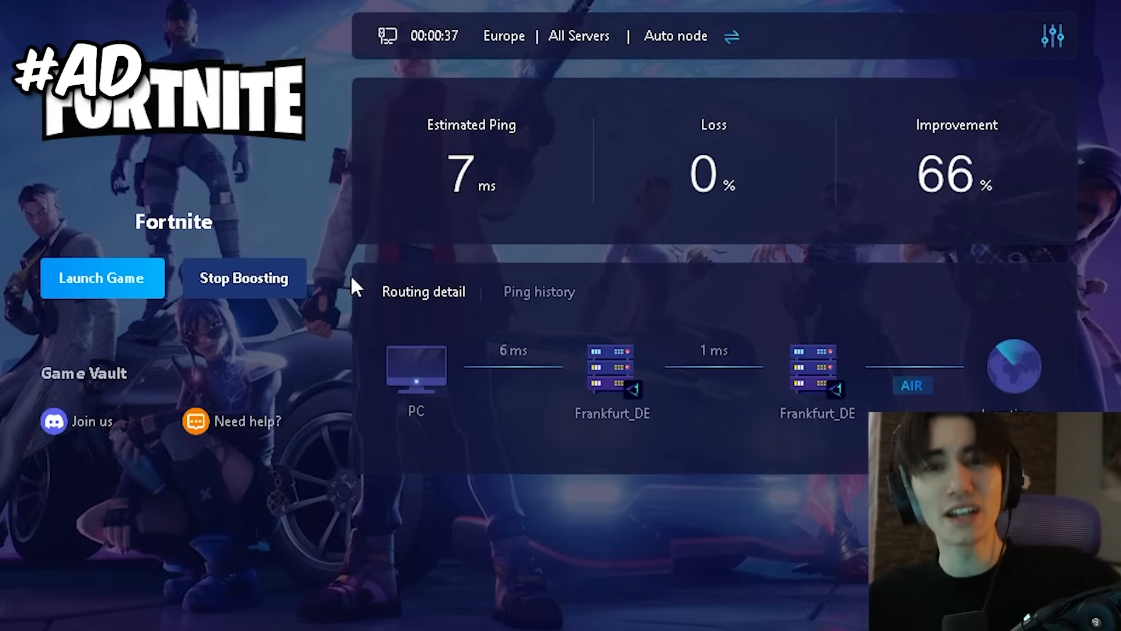
{"action": "mouse_move", "coordinate": [364, 285]}
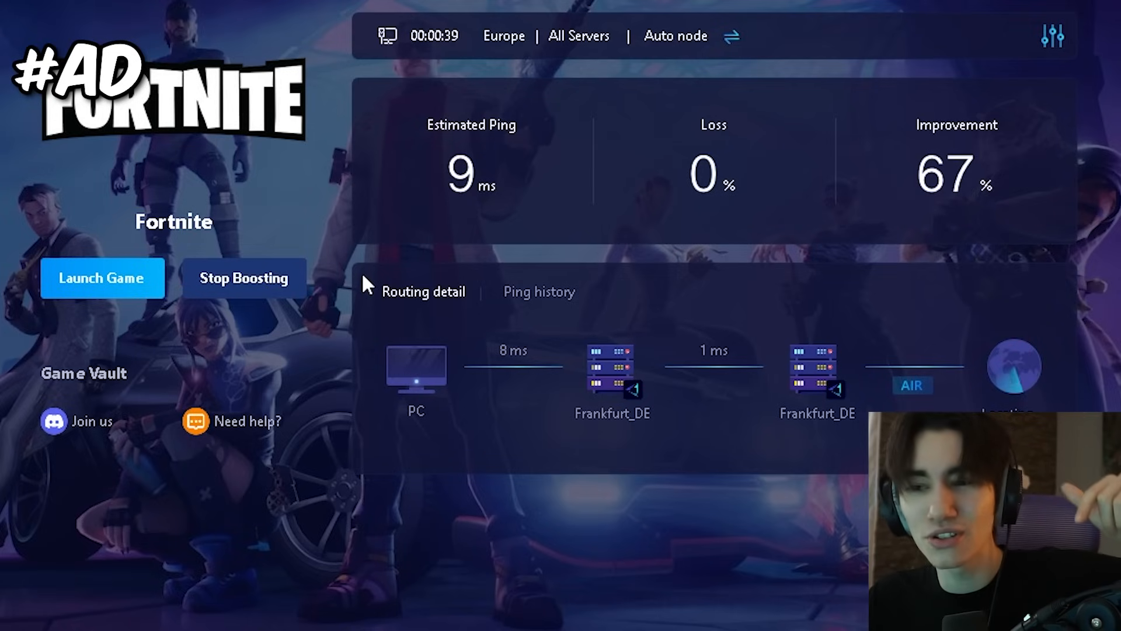
{"action": "mouse_move", "coordinate": [751, 172]}
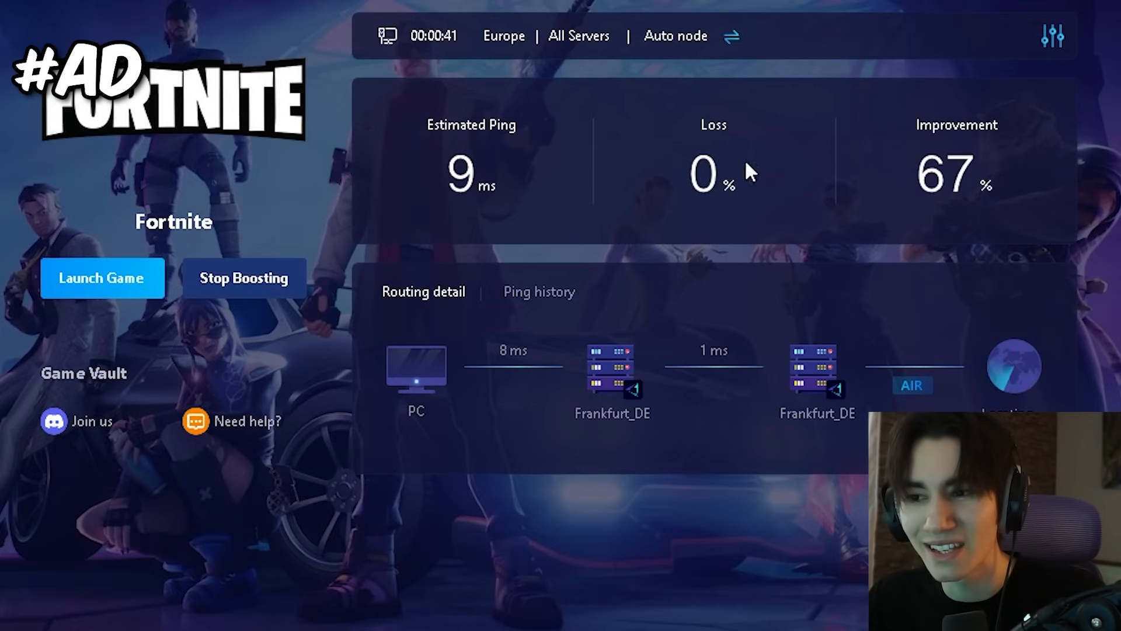
{"action": "mouse_move", "coordinate": [465, 233]}
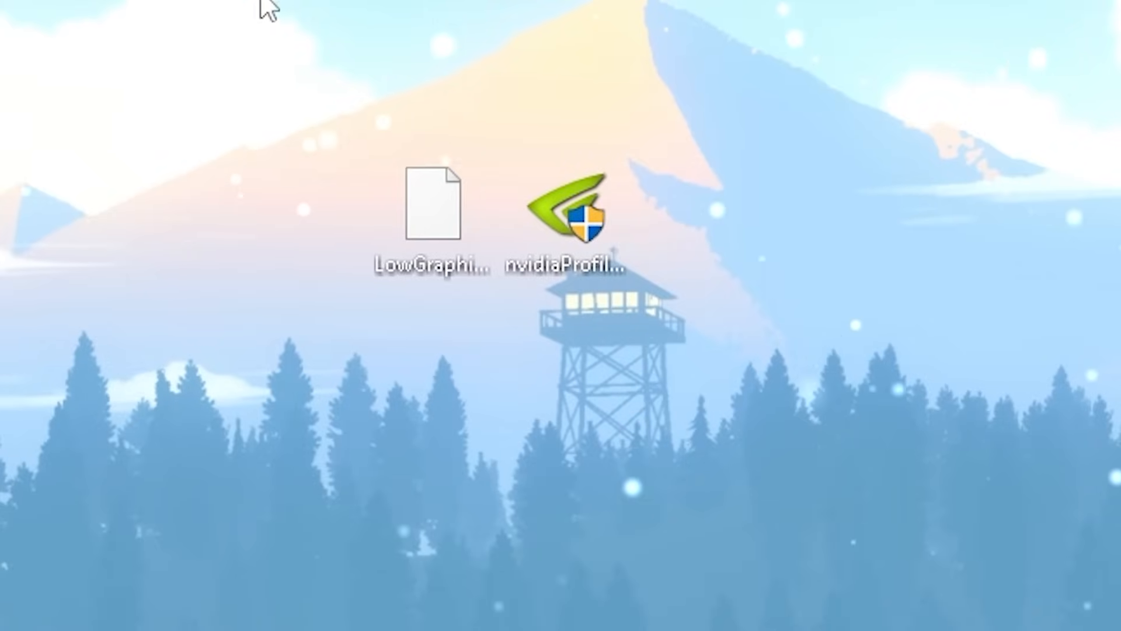
Launch nvidiaProfileInspector.exe from the desktop and load the Fortnite driver profile
{"action": "left_click", "coordinate": [567, 207]}
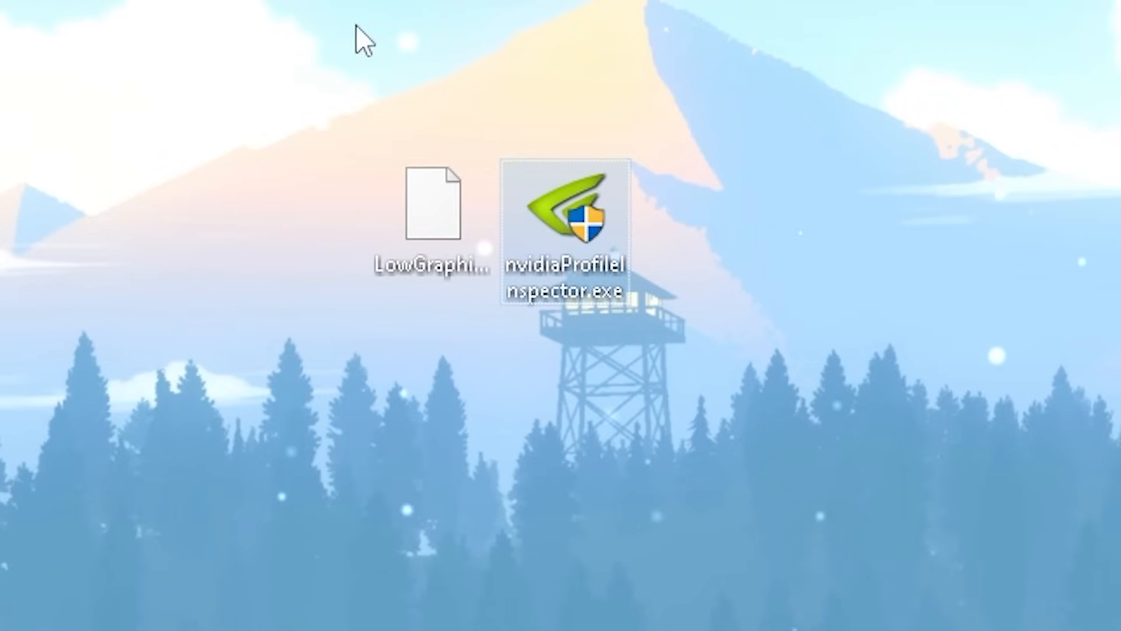
{"action": "double_click", "coordinate": [569, 211]}
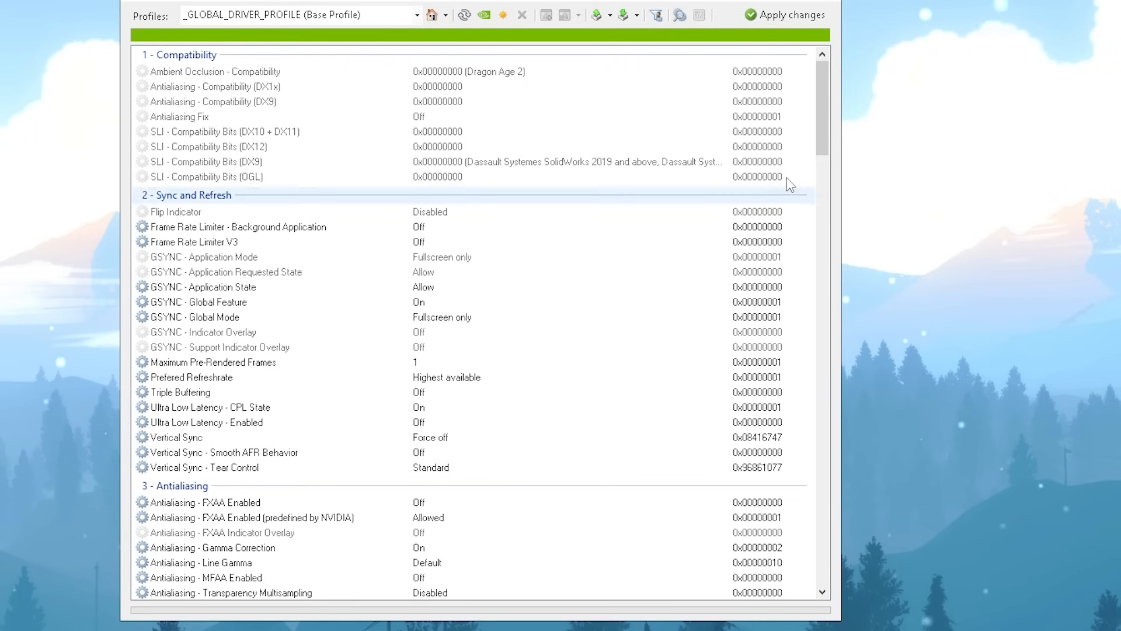
{"action": "scroll", "scroll_direction": "down", "scroll_amount": 3}
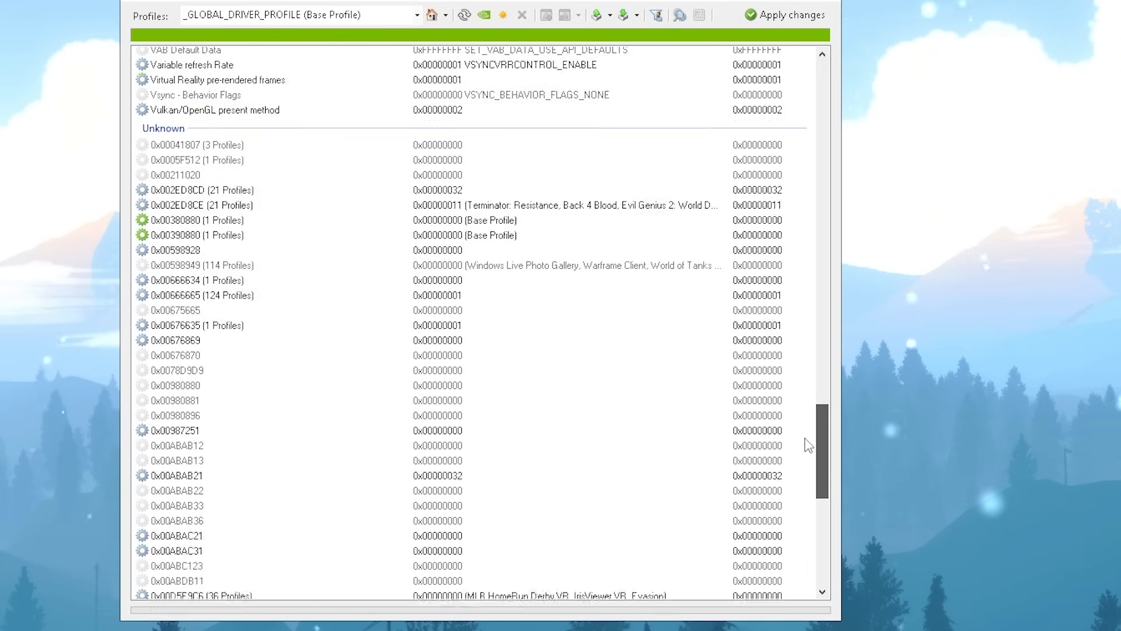
{"action": "left_click", "coordinate": [287, 14]}
{"action": "type", "text": "Fortn"}
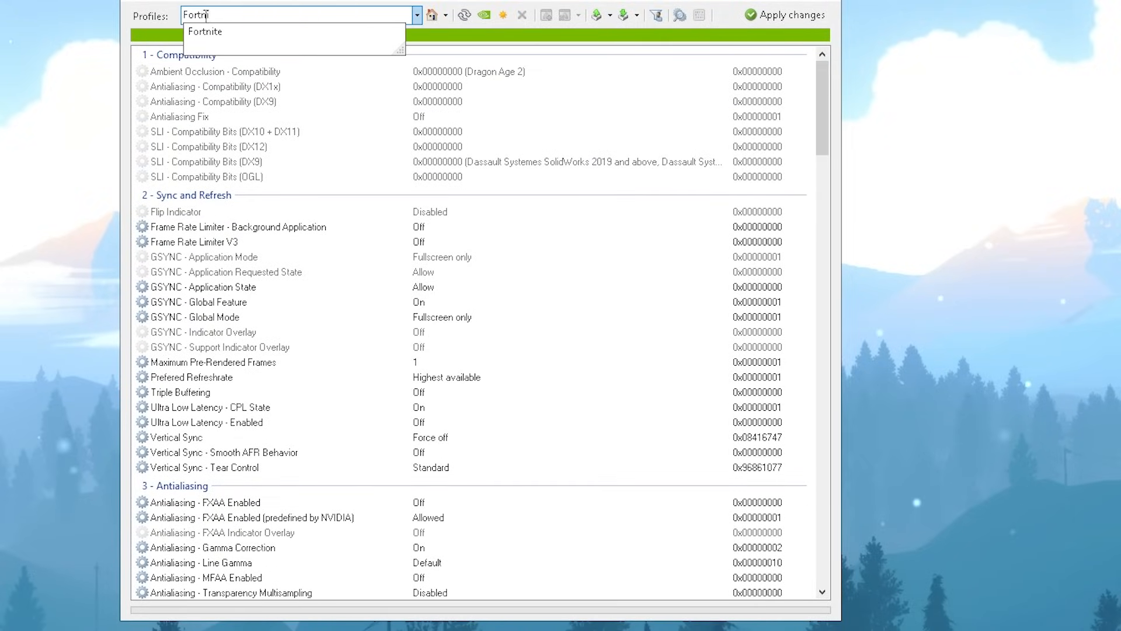
{"action": "left_click", "coordinate": [205, 31]}
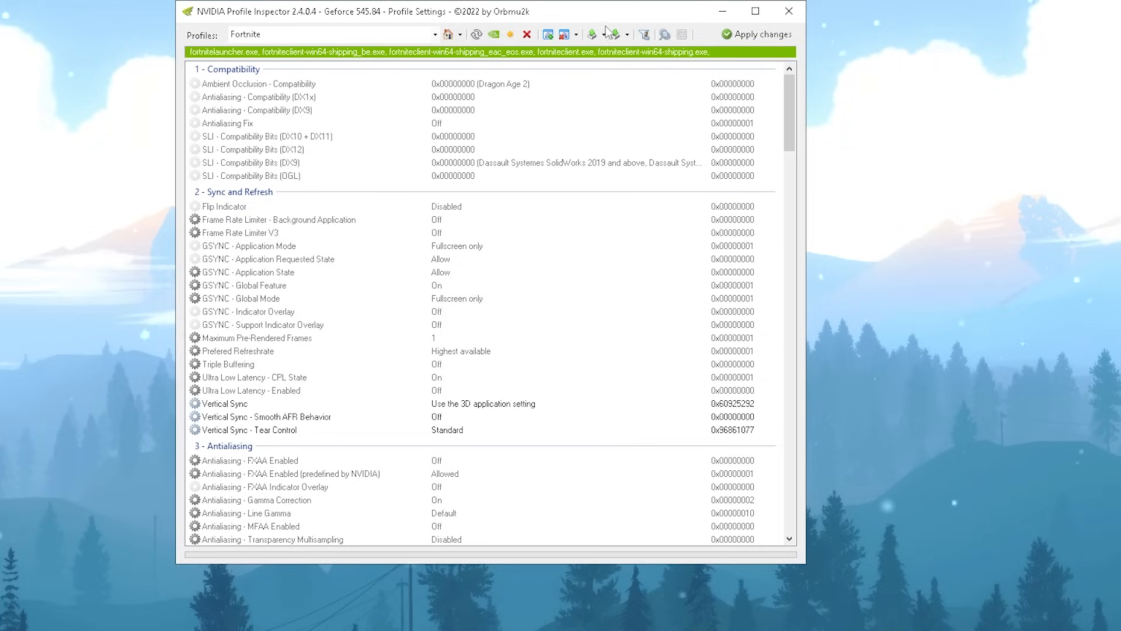
{"action": "left_click", "coordinate": [613, 34]}
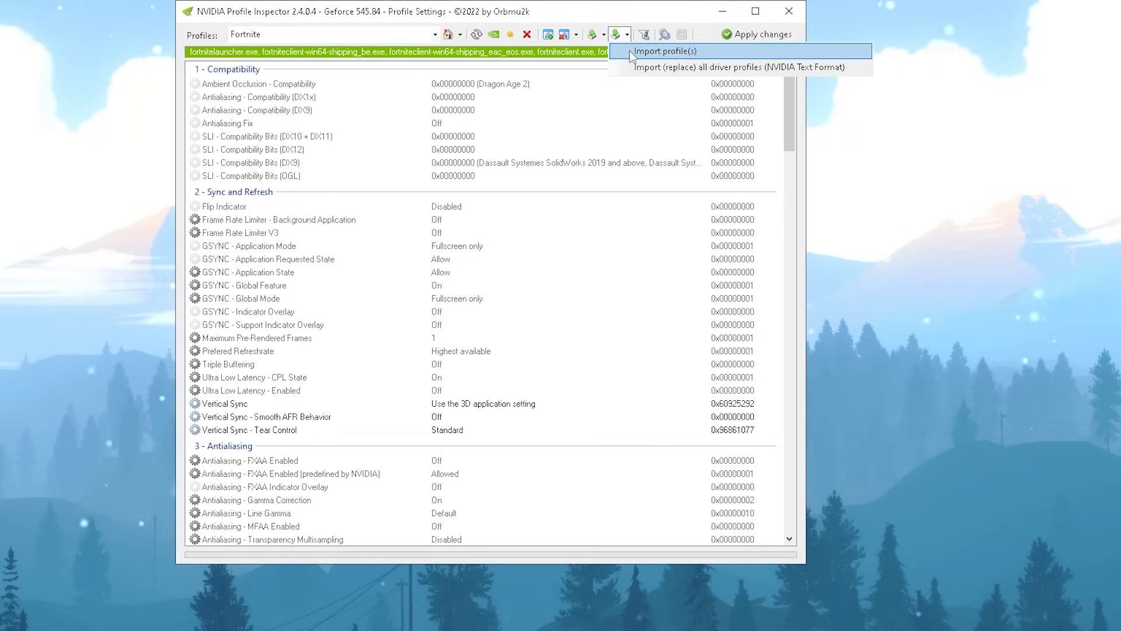
{"action": "left_click", "coordinate": [665, 50]}
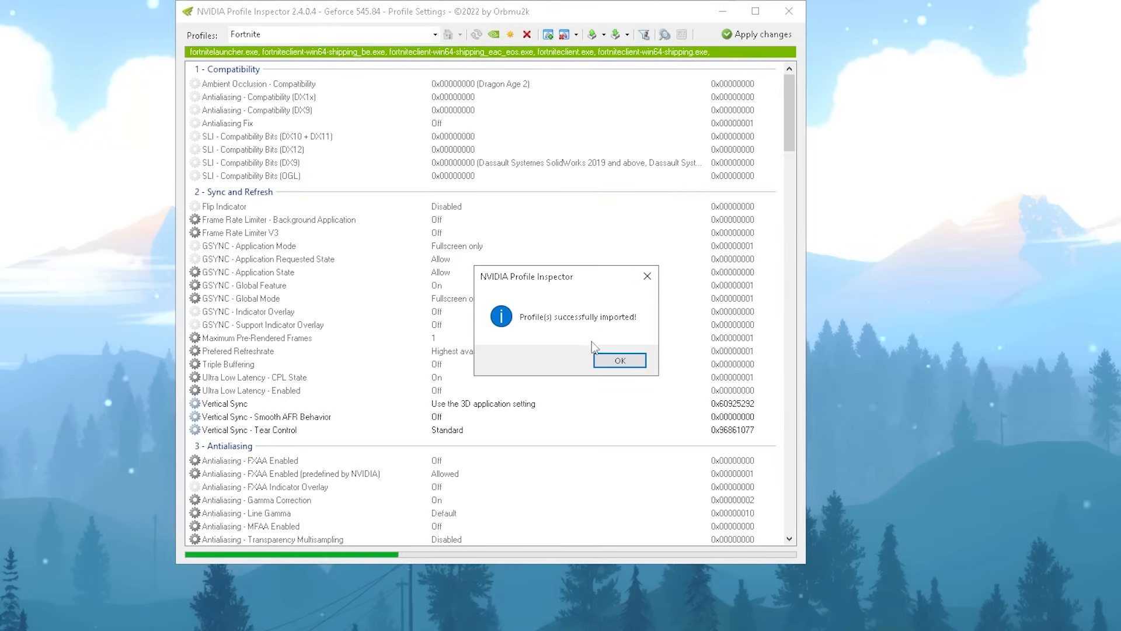
{"action": "left_click", "coordinate": [618, 359]}
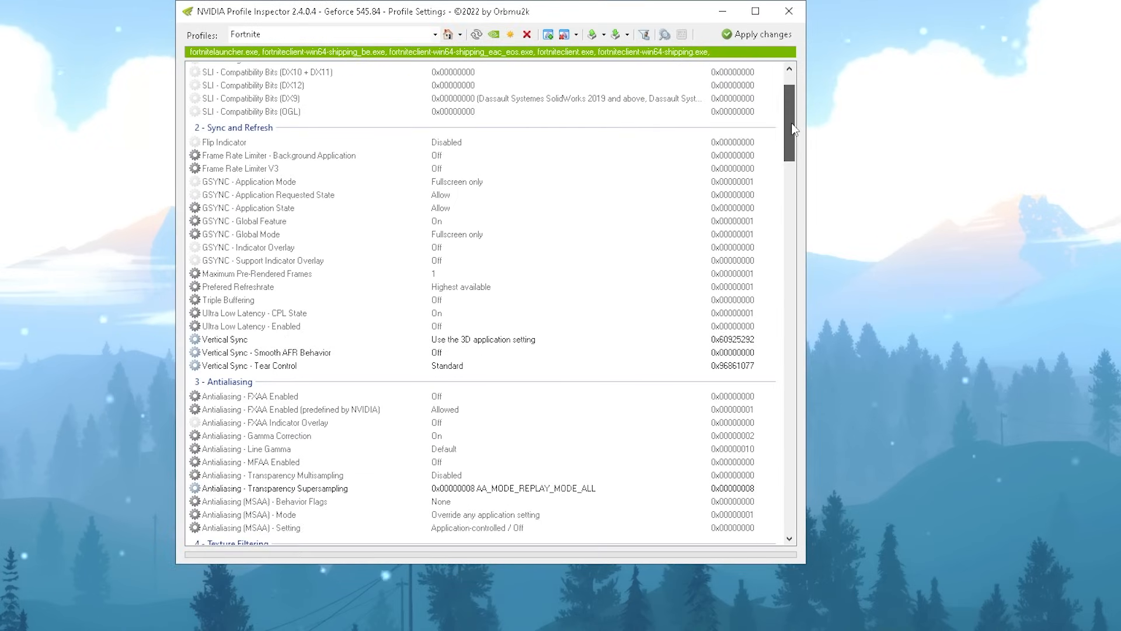
{"action": "scroll", "scroll_direction": "down", "scroll_amount": 3}
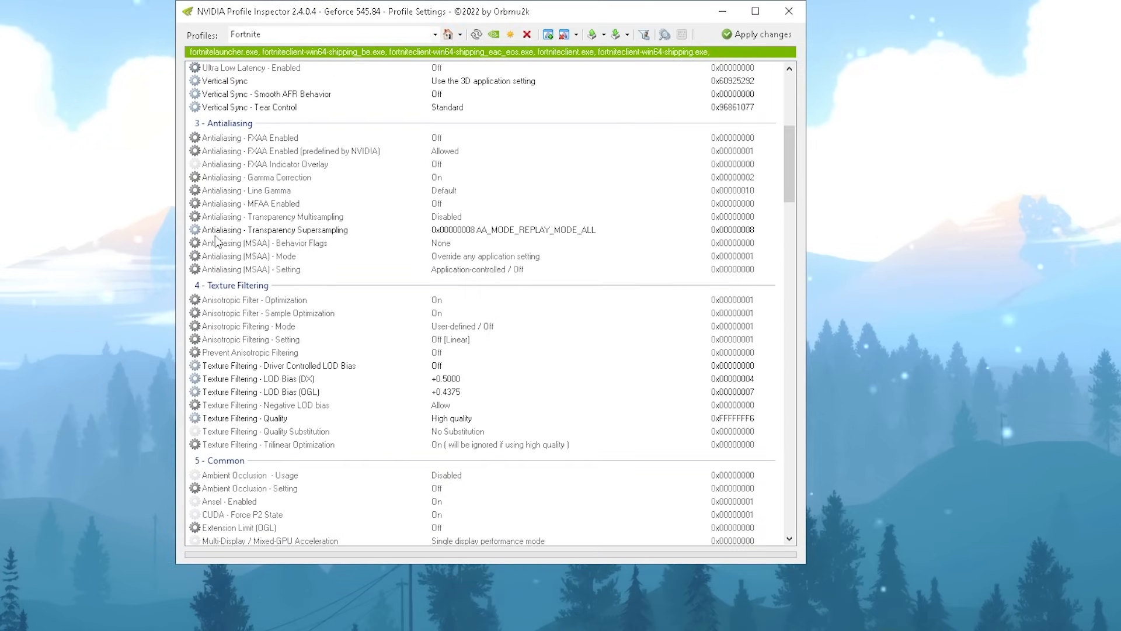
{"action": "mouse_move", "coordinate": [306, 236]}
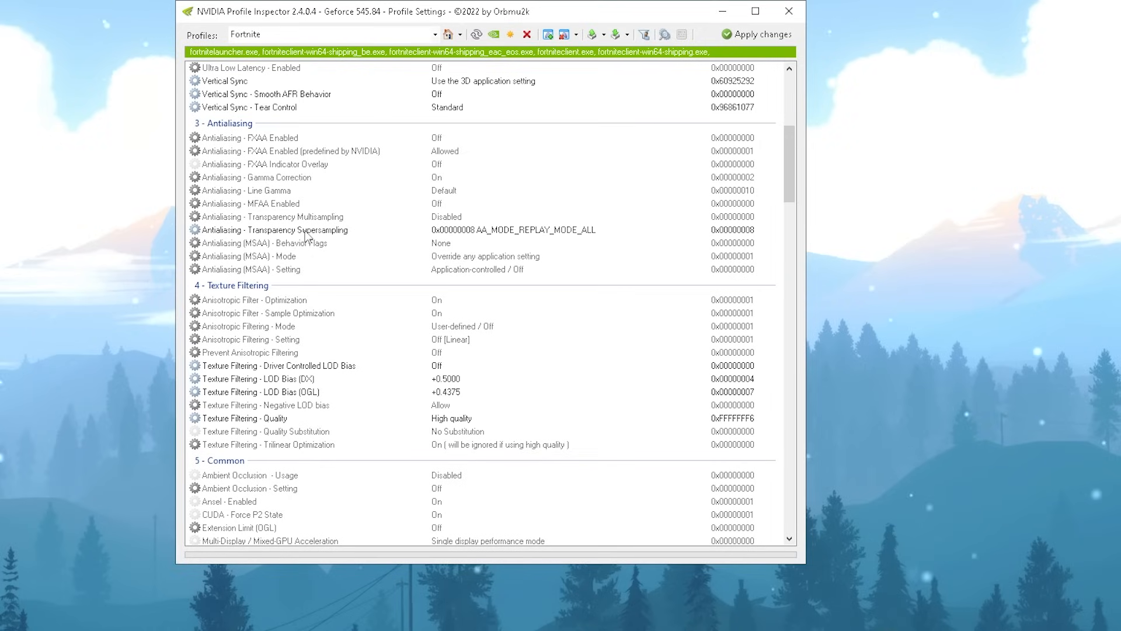
{"action": "mouse_move", "coordinate": [268, 387]}
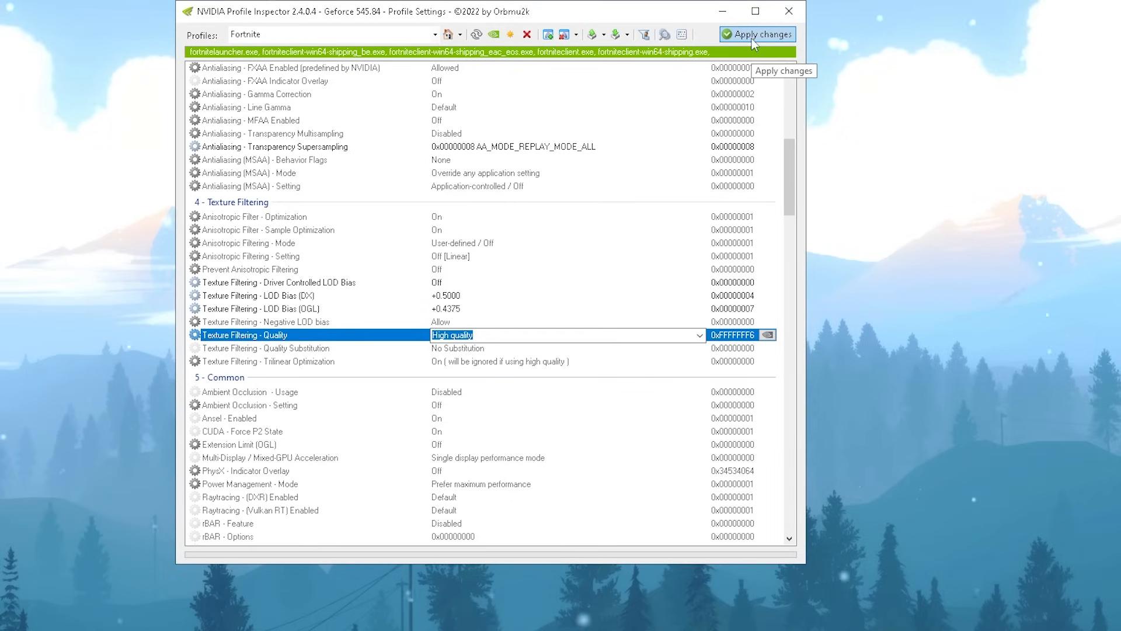
{"action": "scroll", "scroll_direction": "down", "scroll_amount": 3}
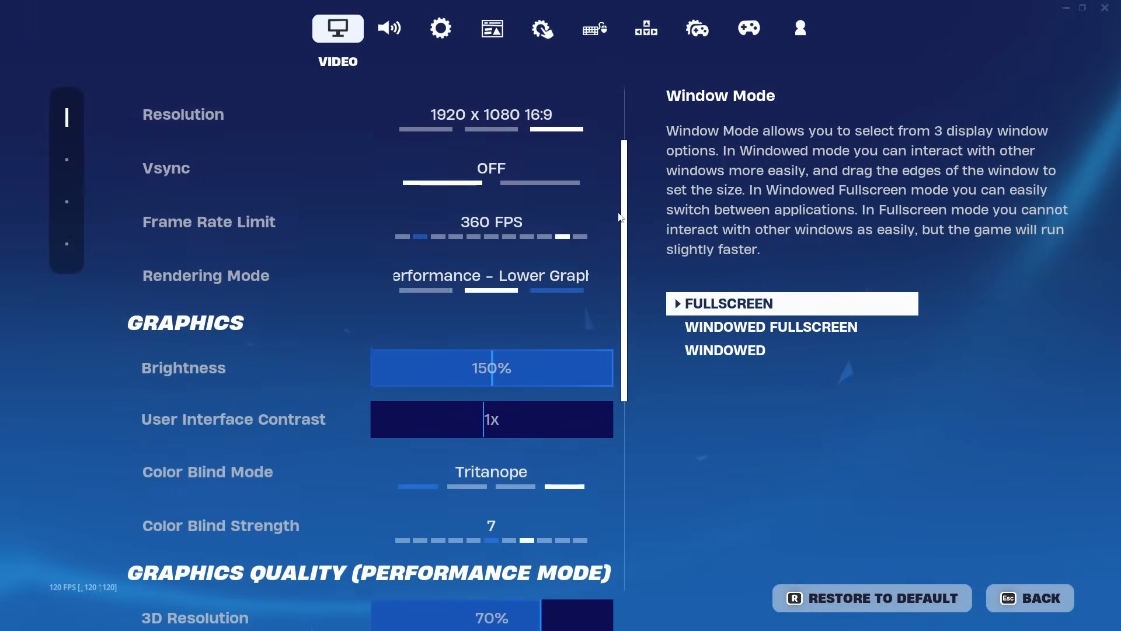
Scroll Fortnite's Video settings to review 70% 3D resolution, Near view distance, Low textures
{"action": "scroll", "scroll_direction": "down", "scroll_amount": 3}
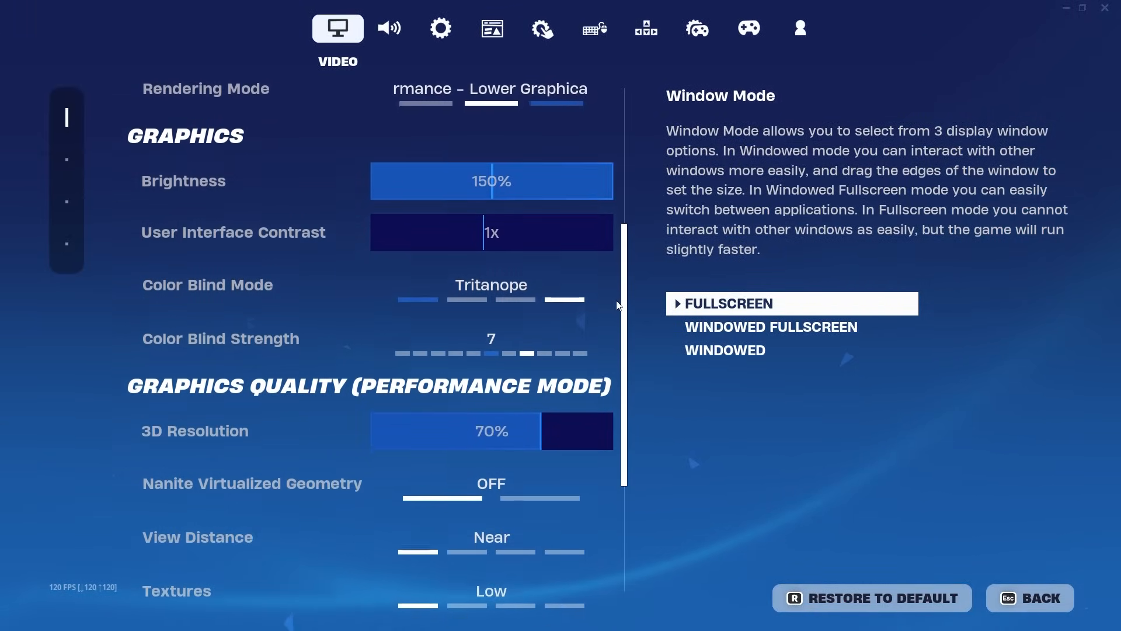
{"action": "scroll", "scroll_direction": "down", "scroll_amount": 3}
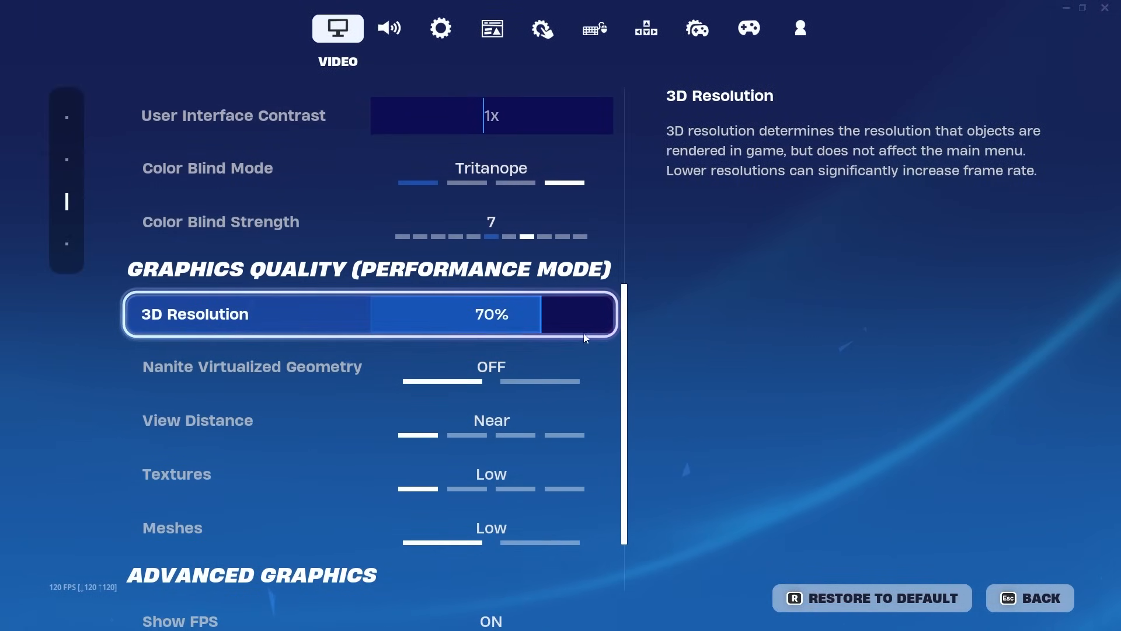
{"action": "scroll", "scroll_direction": "down", "scroll_amount": 3}
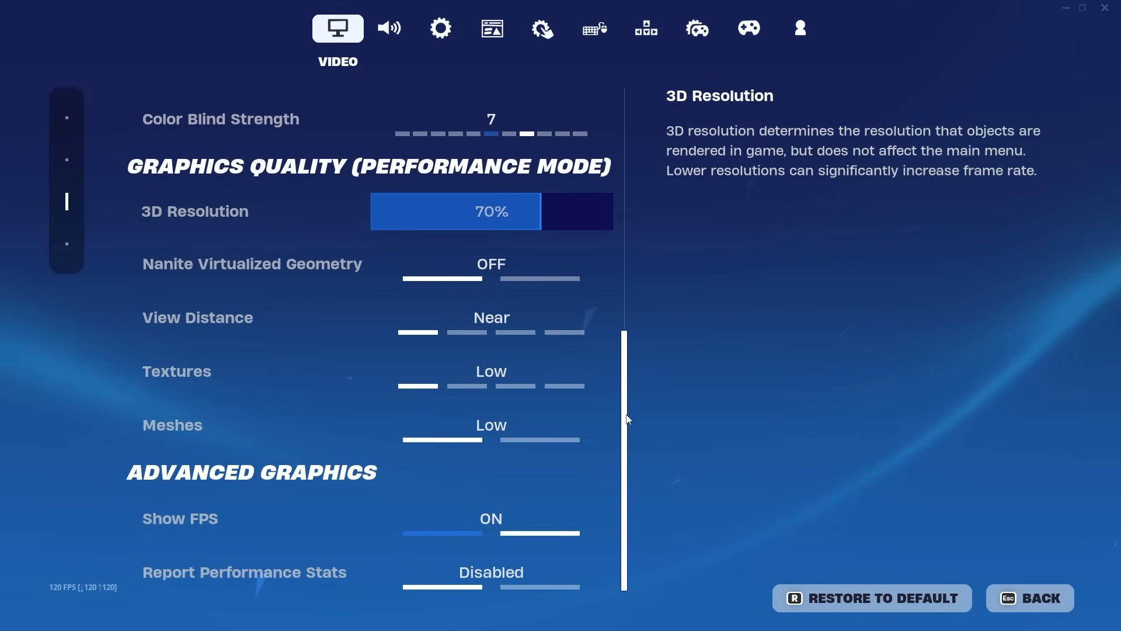